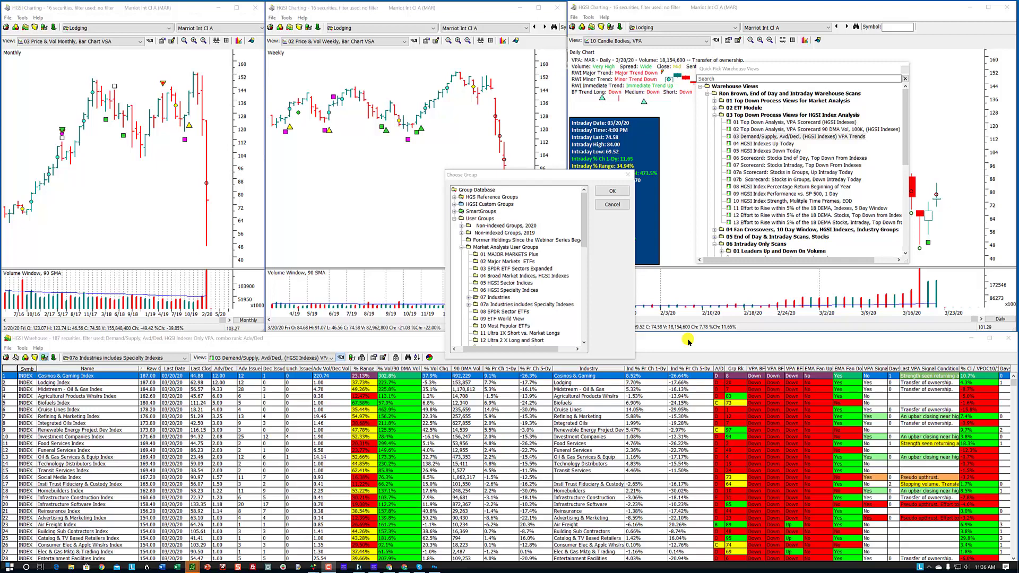
Select '07a Industries includes Specialty Indexes' under Market Analysis User Groups in the Choose Group dialog
click(496, 297)
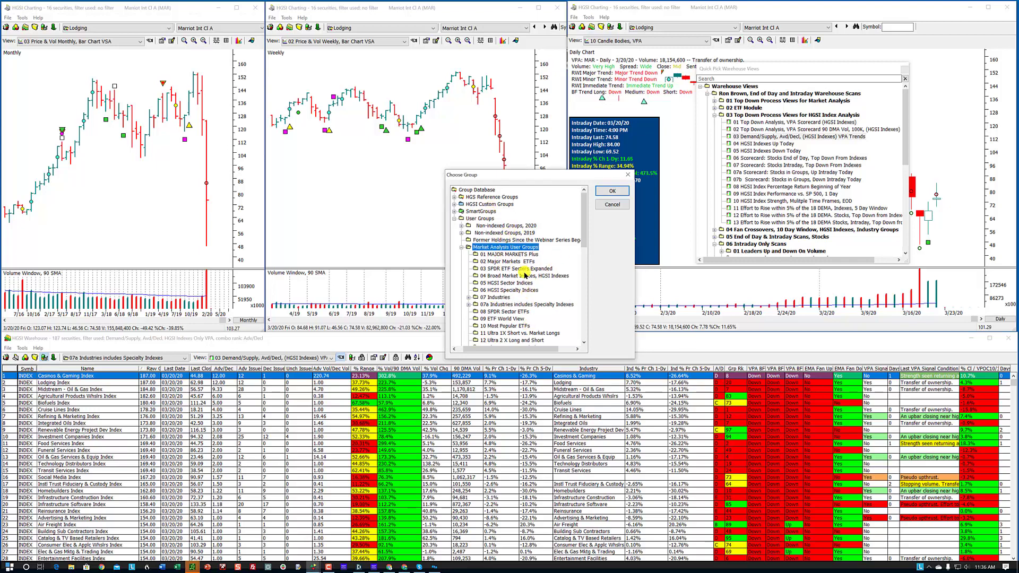
click(496, 297)
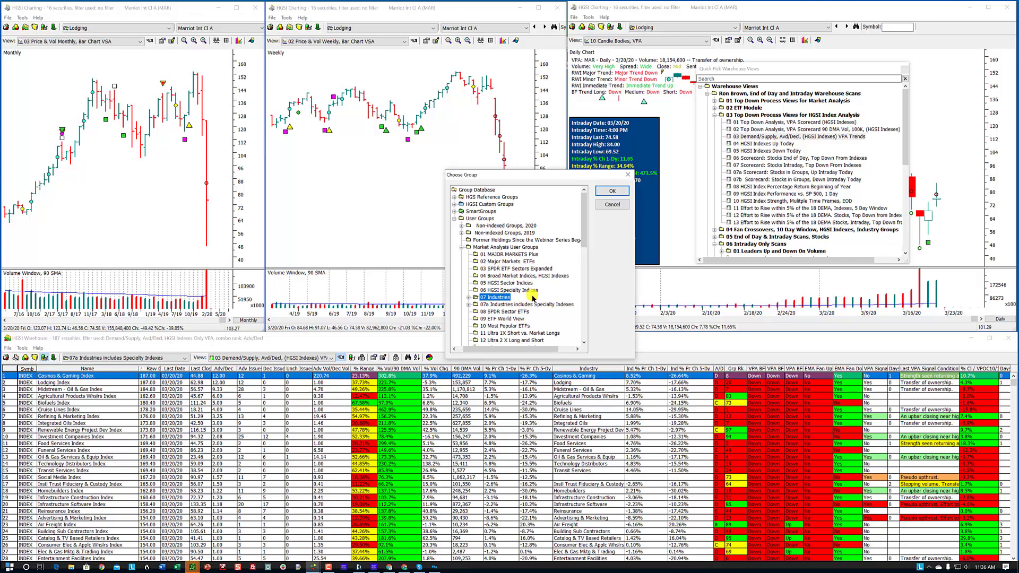
click(527, 304)
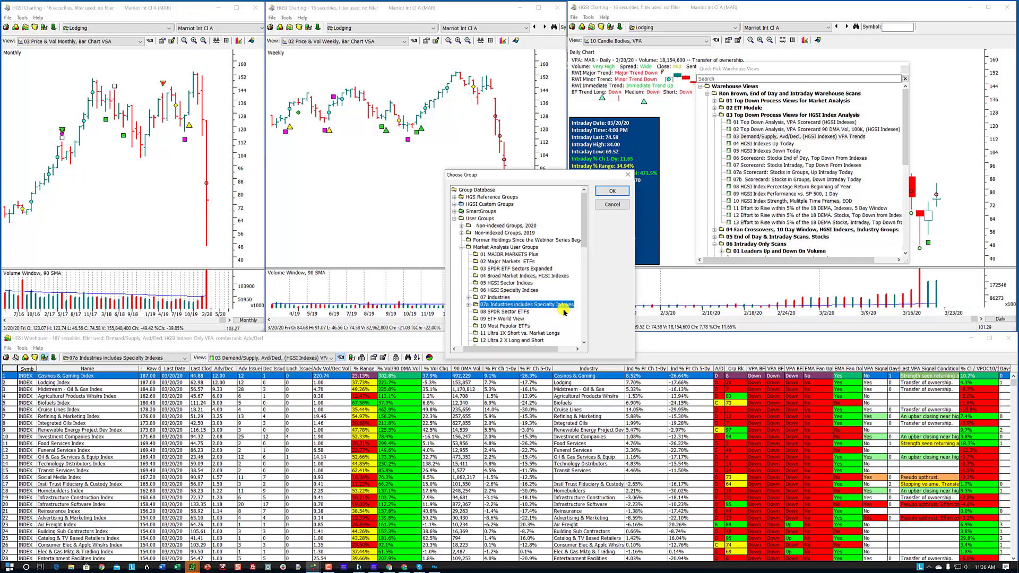
mouse_move(551, 294)
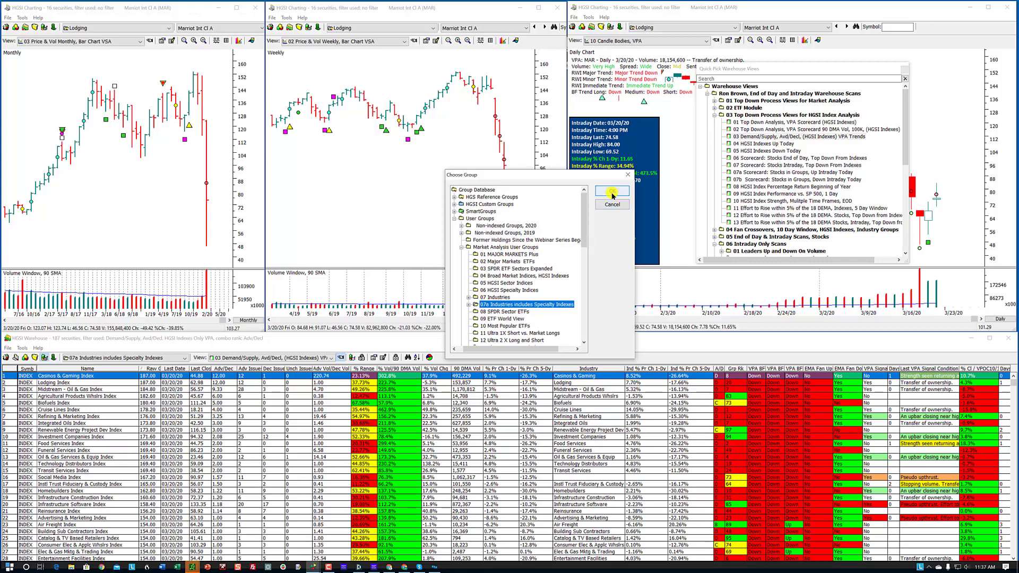
Confirm the chosen group so the warehouse loads its industry index securities
click(611, 204)
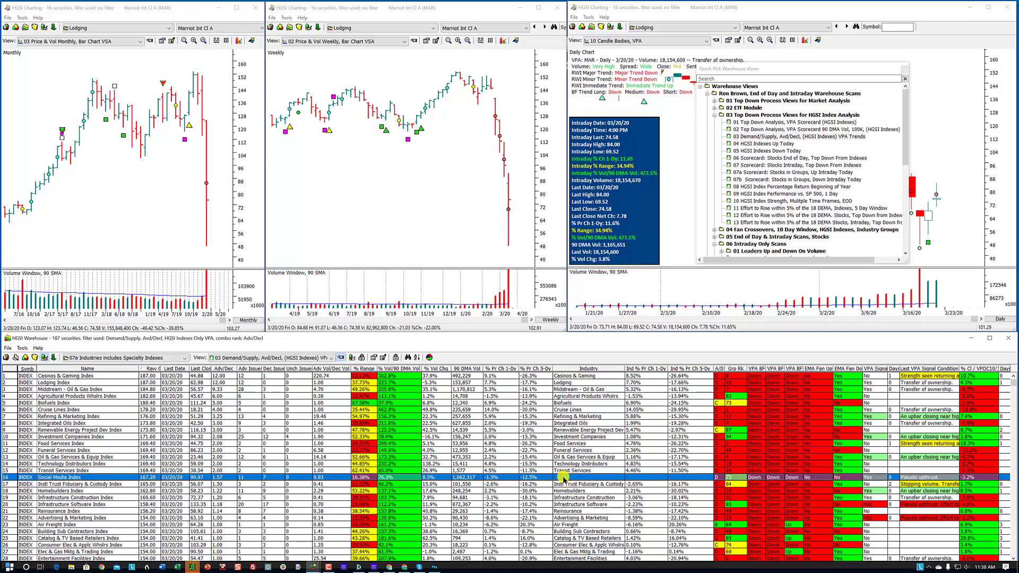
mouse_move(591, 361)
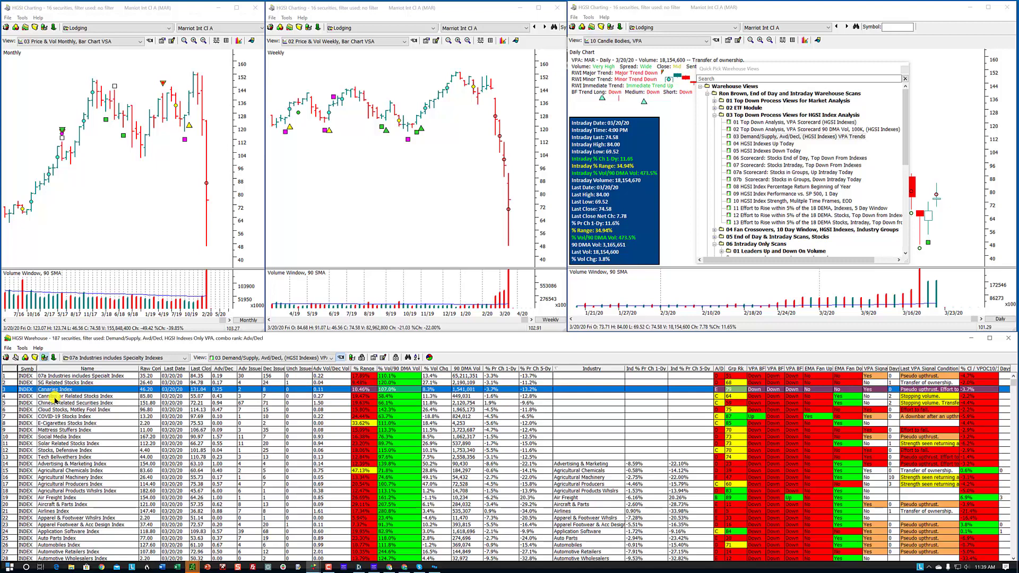
Review the Canaries Index and Cannabis Related Stocks Index rows in the reordered warehouse
click(77, 396)
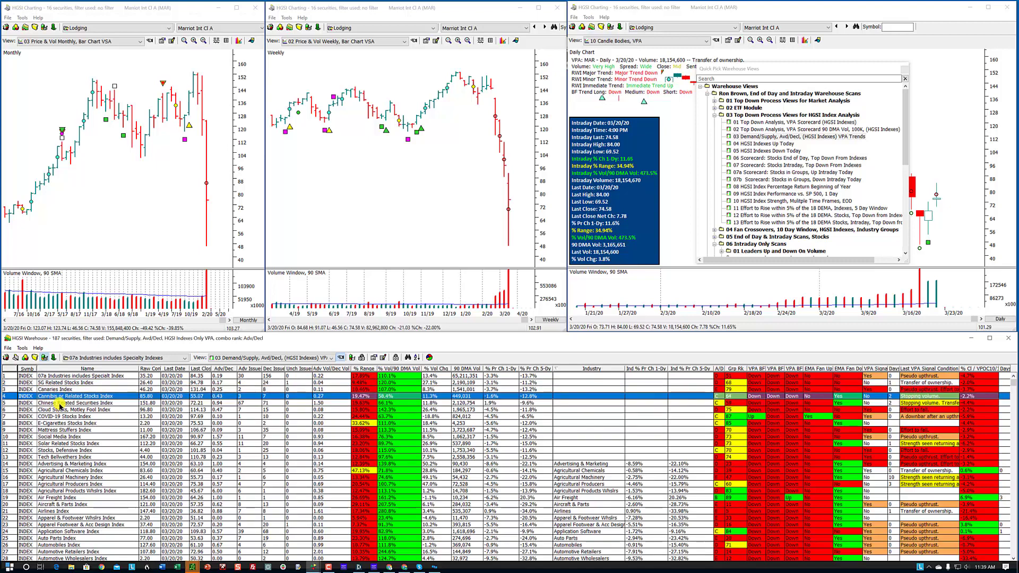
click(77, 410)
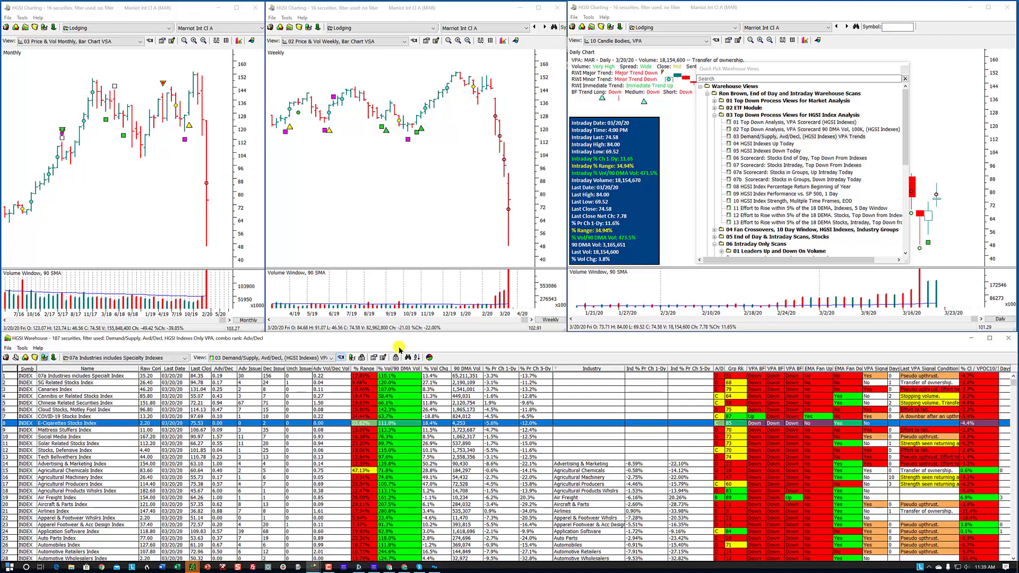
mouse_move(399, 351)
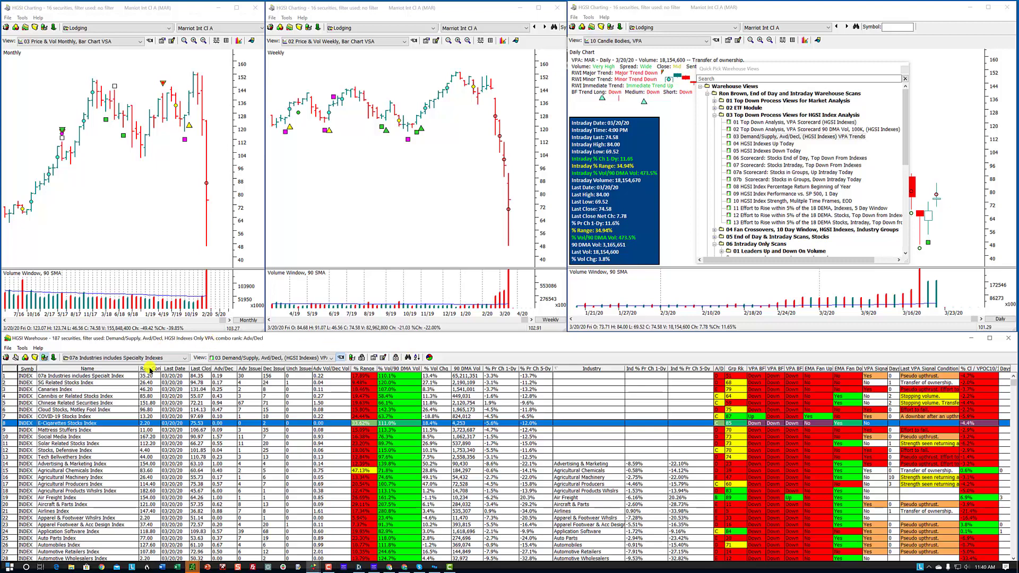
Scroll the warehouse list to see more of the re-sorted industry indexes
scroll(down, 3)
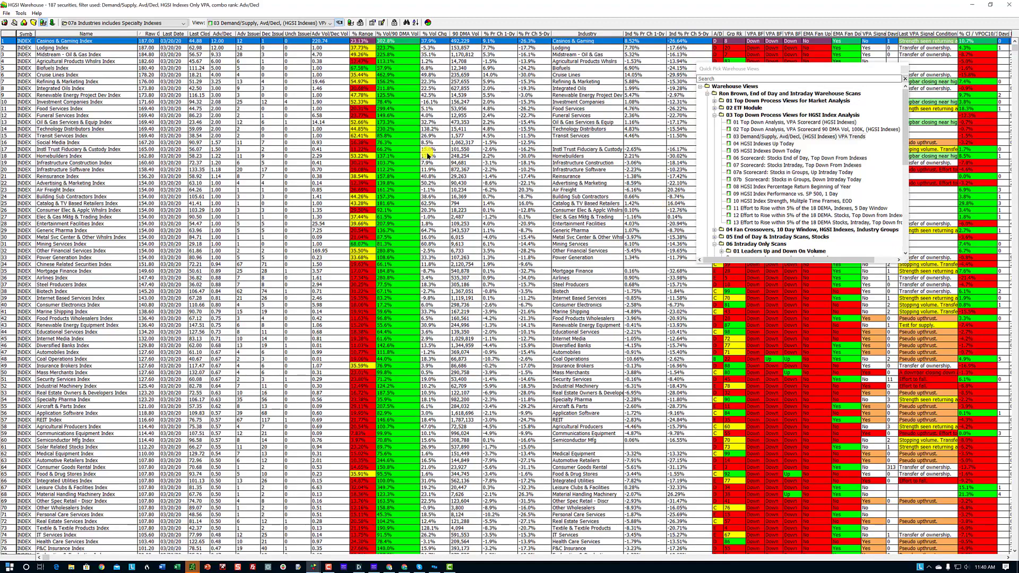
mouse_move(552, 77)
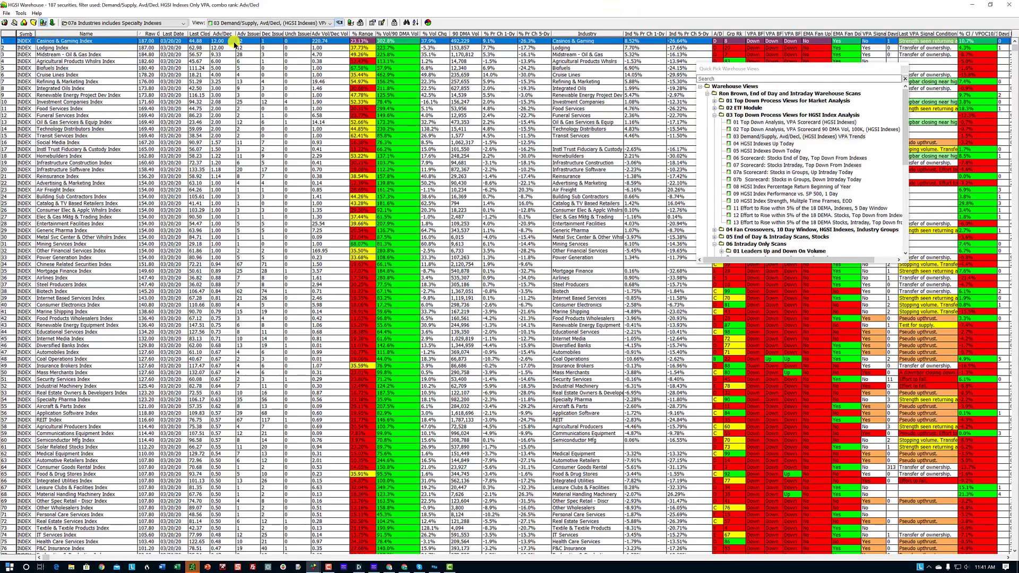
mouse_move(264, 11)
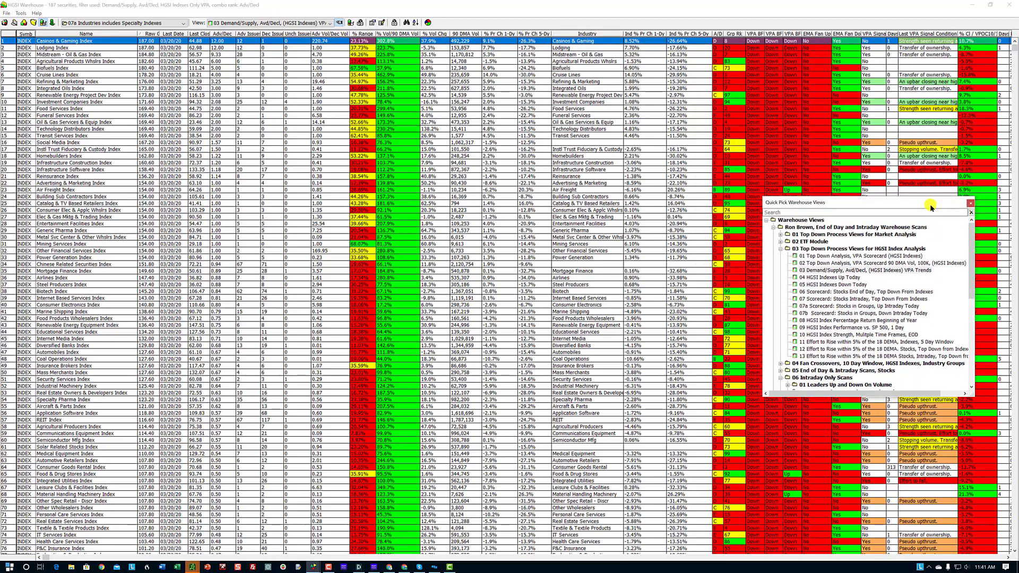
mouse_move(500, 40)
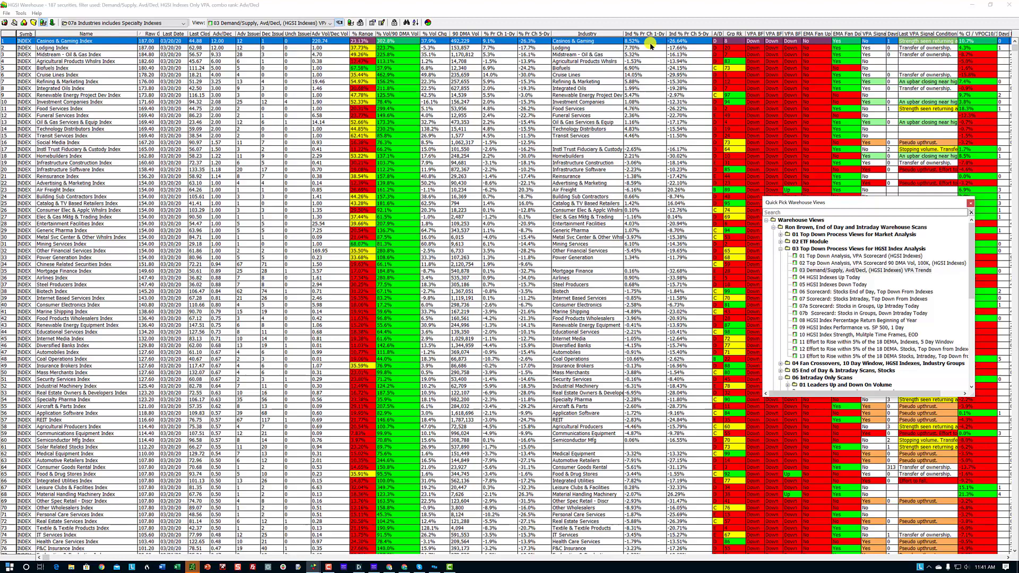
mouse_move(676, 44)
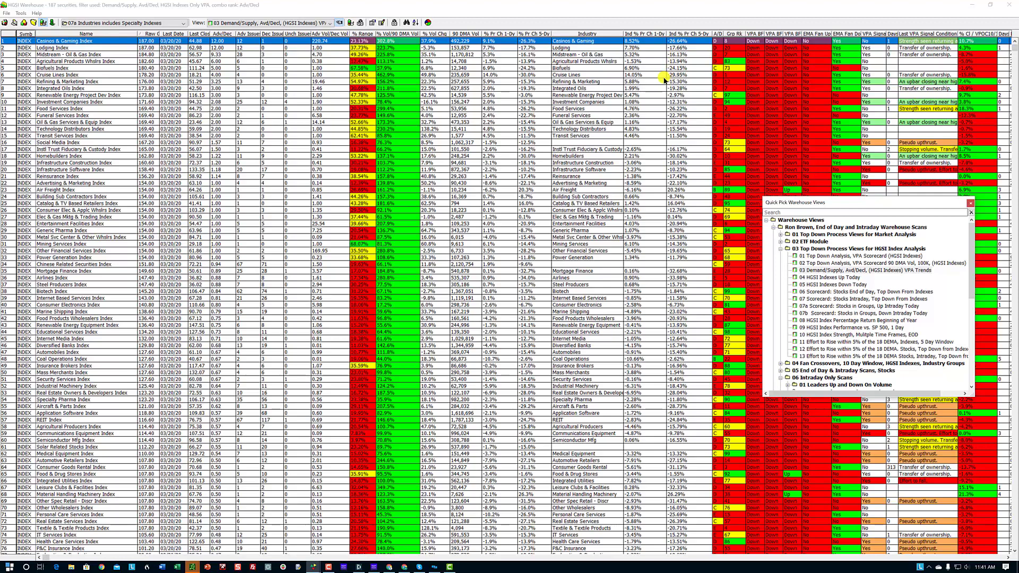
mouse_move(809, 40)
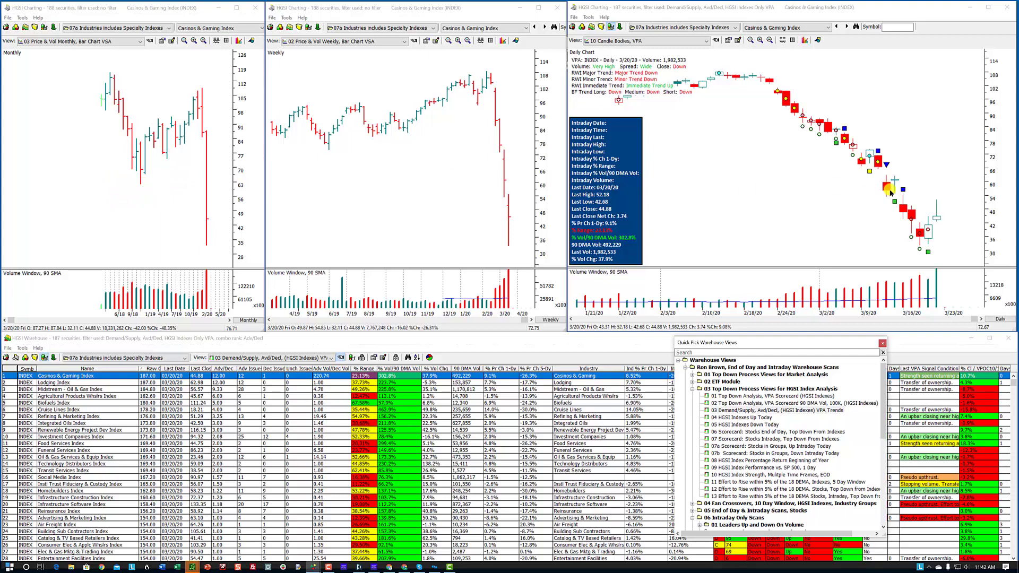
mouse_move(898, 189)
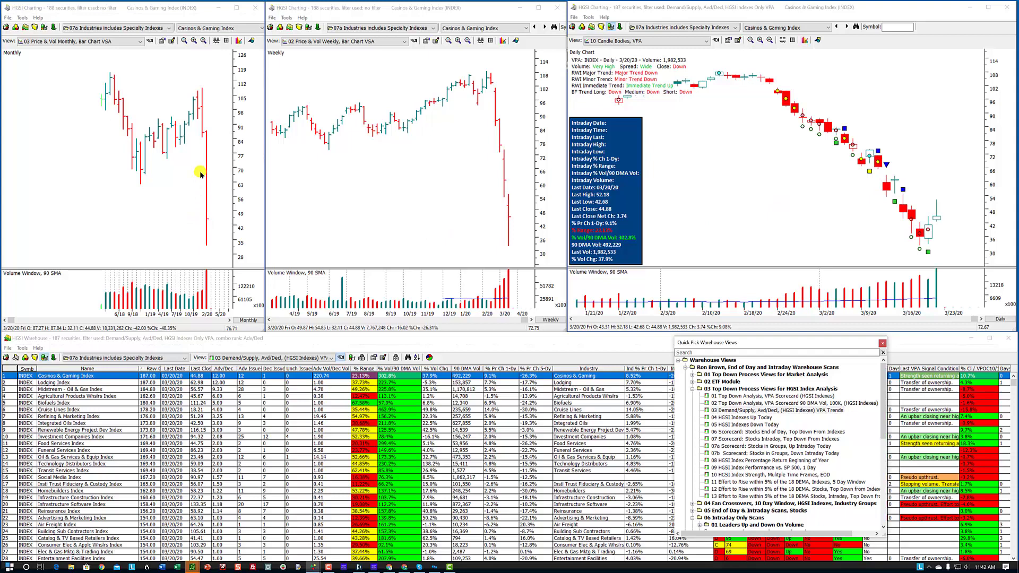
mouse_move(479, 163)
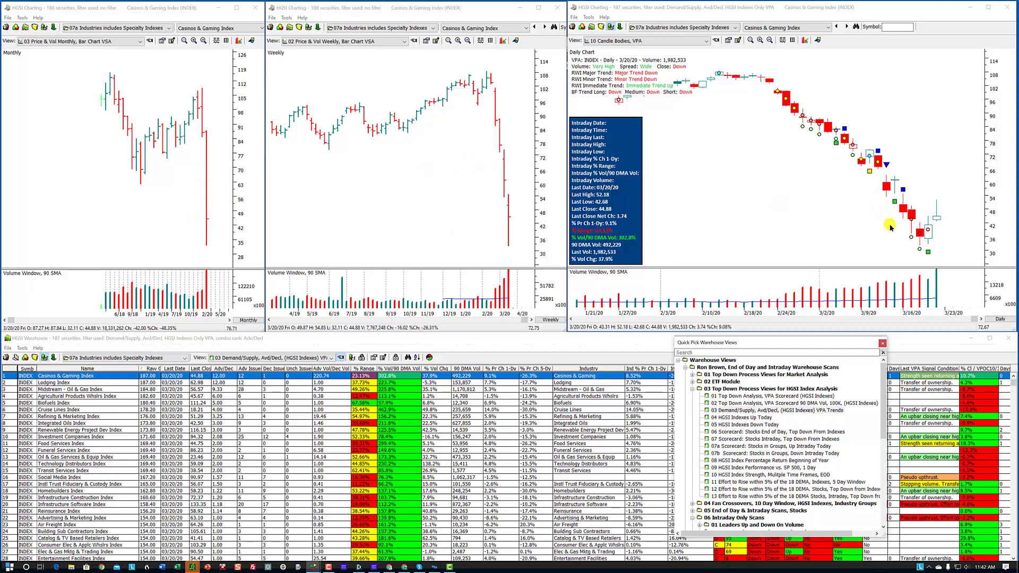
mouse_move(877, 235)
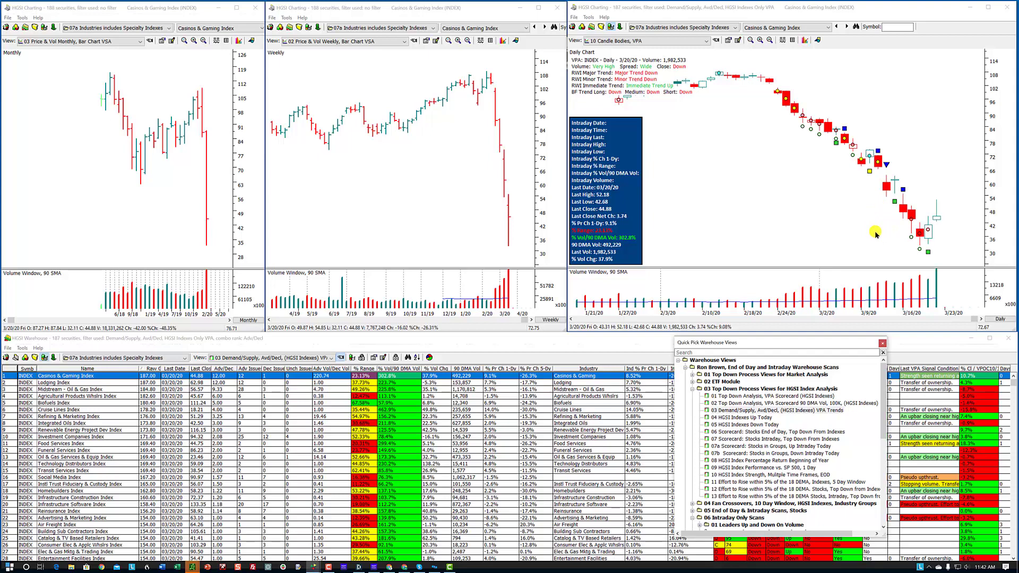
mouse_move(679, 79)
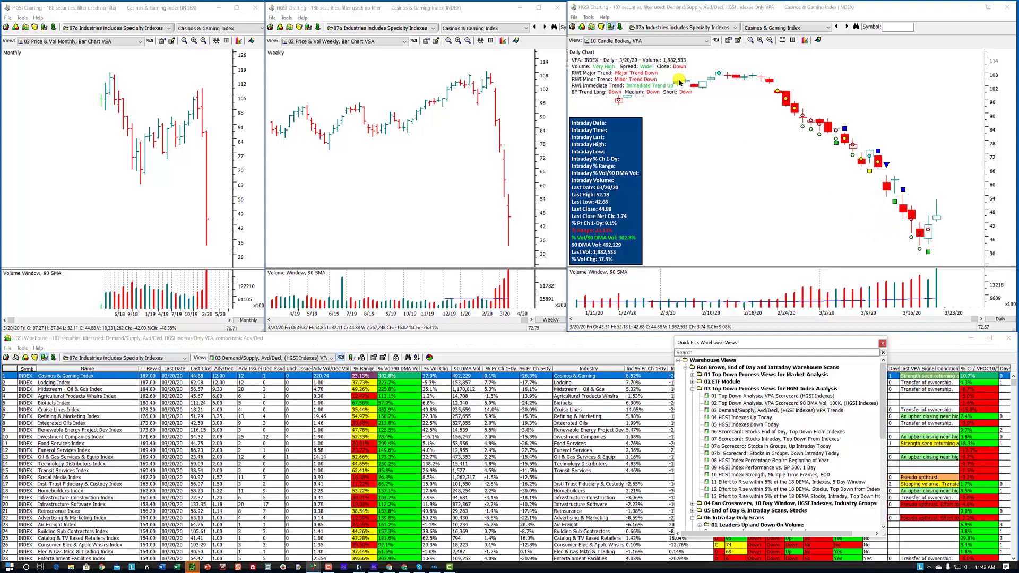
mouse_move(817, 246)
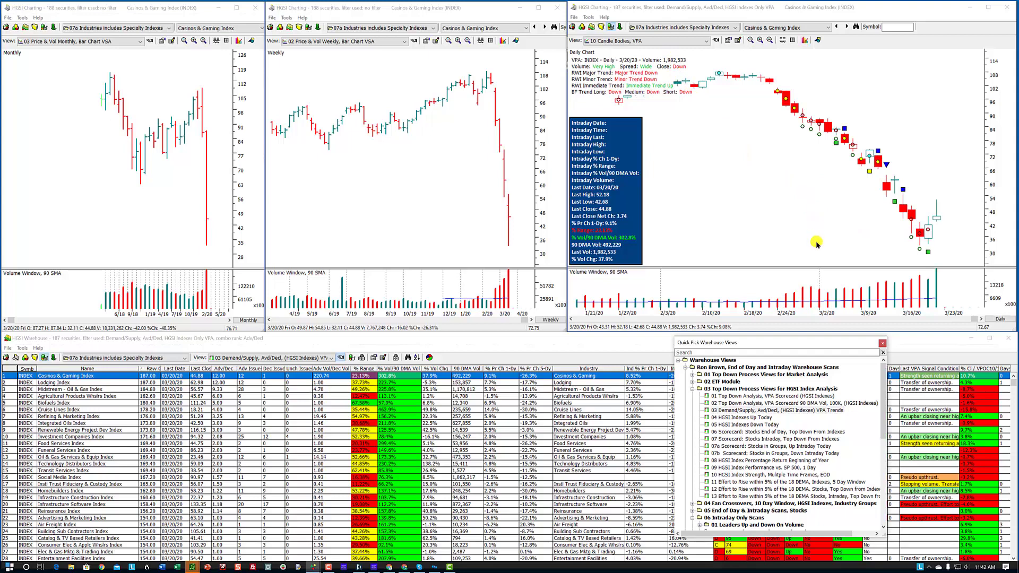
mouse_move(883, 224)
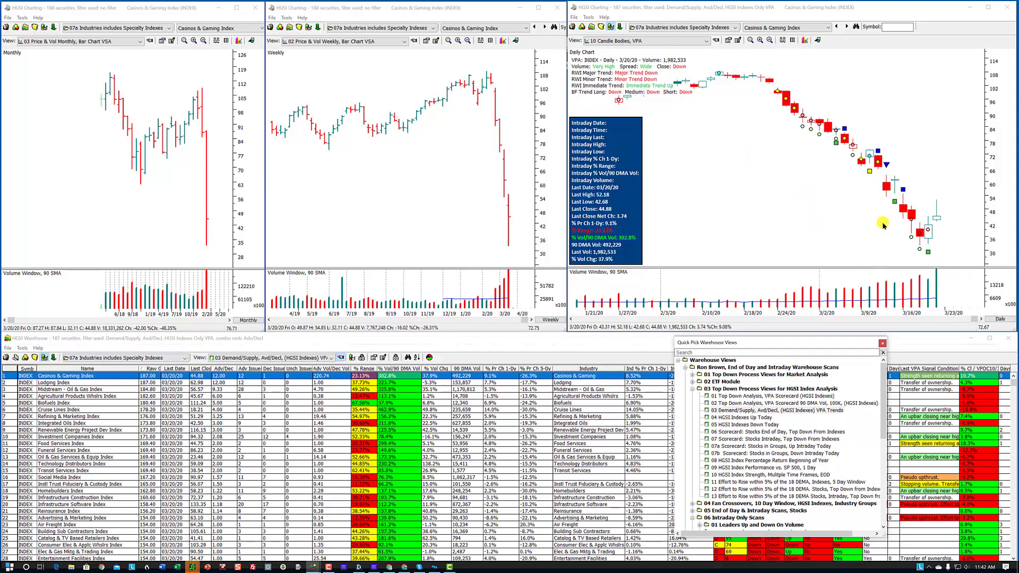
mouse_move(395, 111)
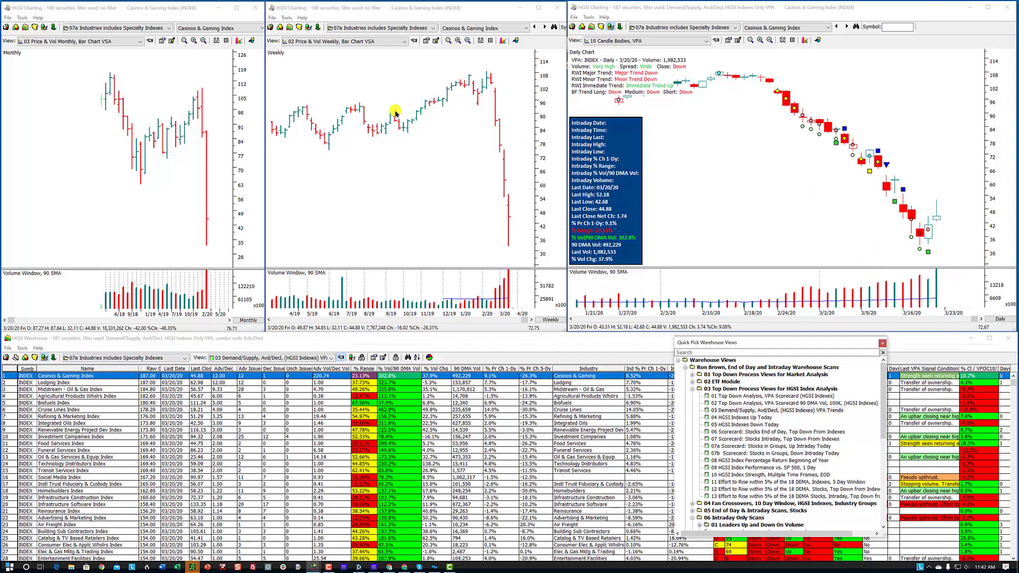
mouse_move(789, 7)
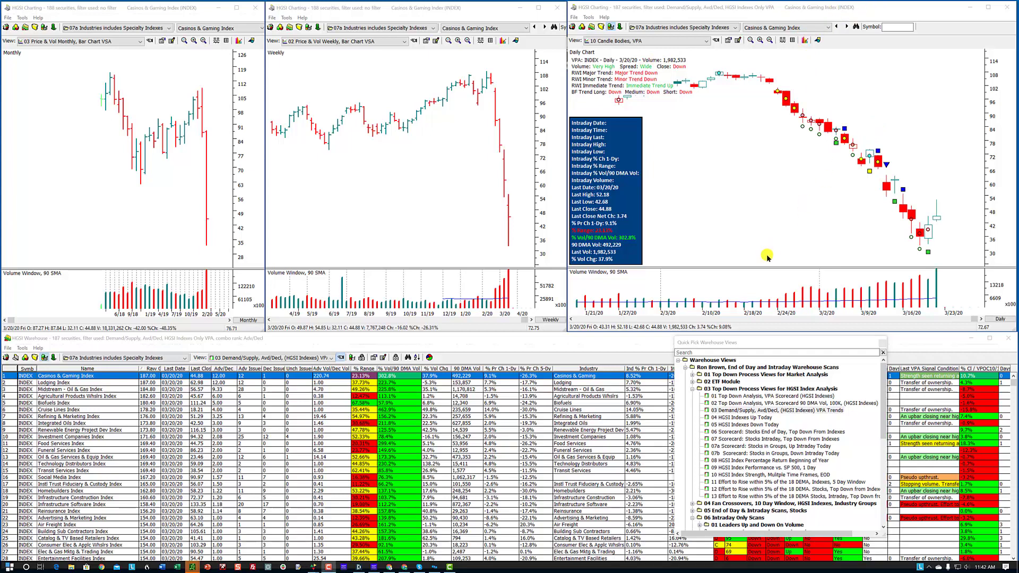
mouse_move(874, 291)
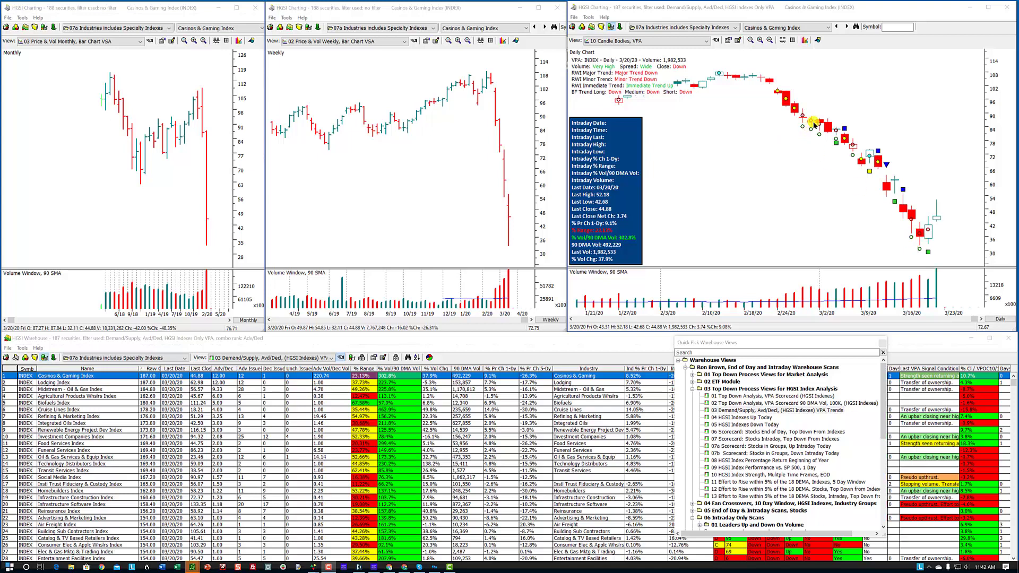
mouse_move(915, 253)
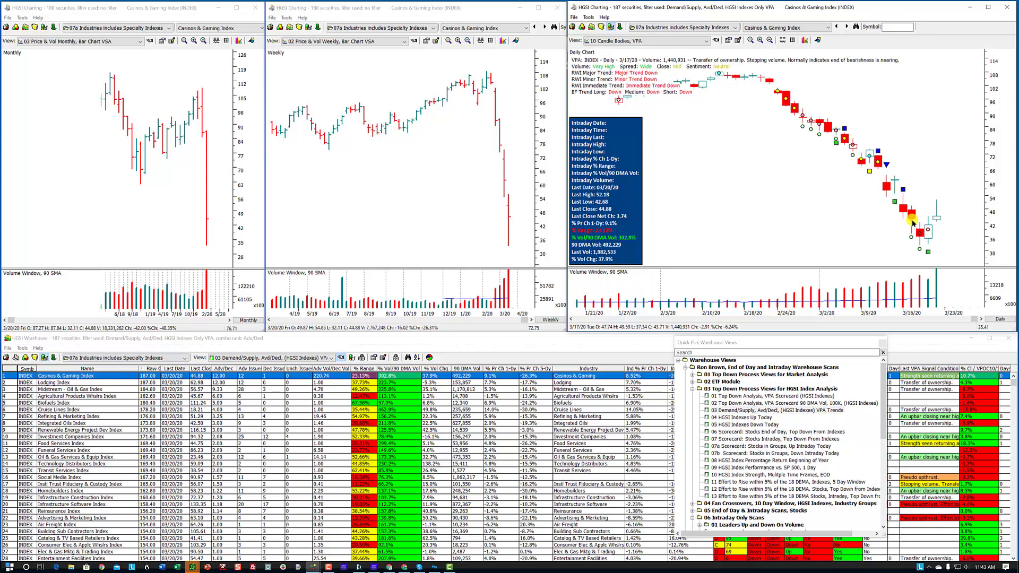
mouse_move(888, 205)
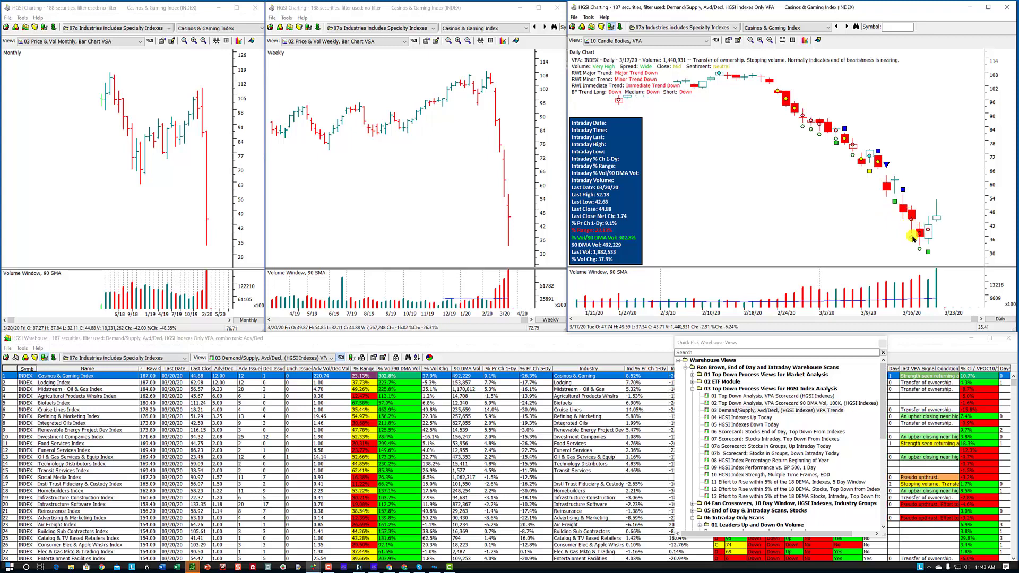
mouse_move(909, 285)
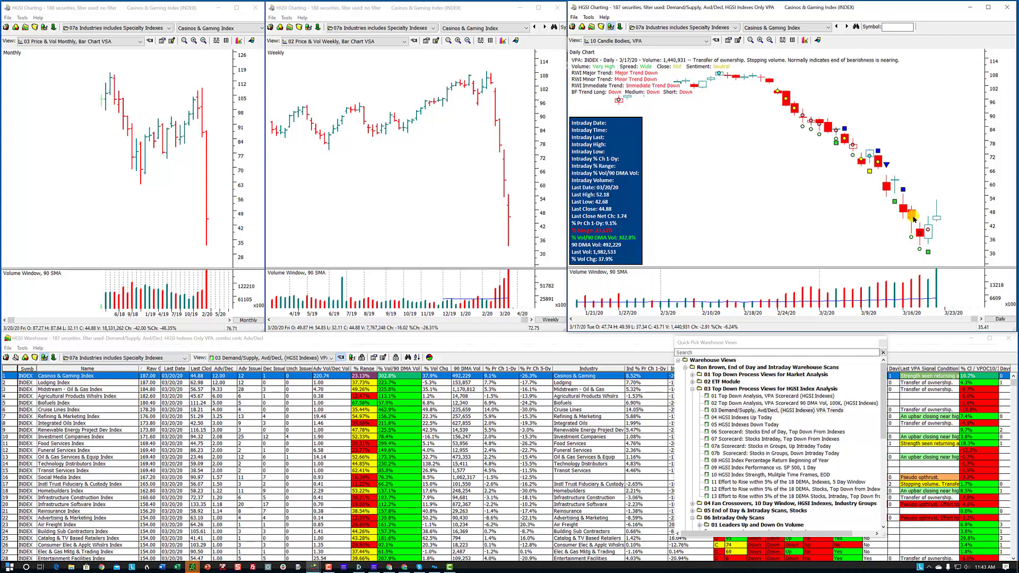
mouse_move(903, 233)
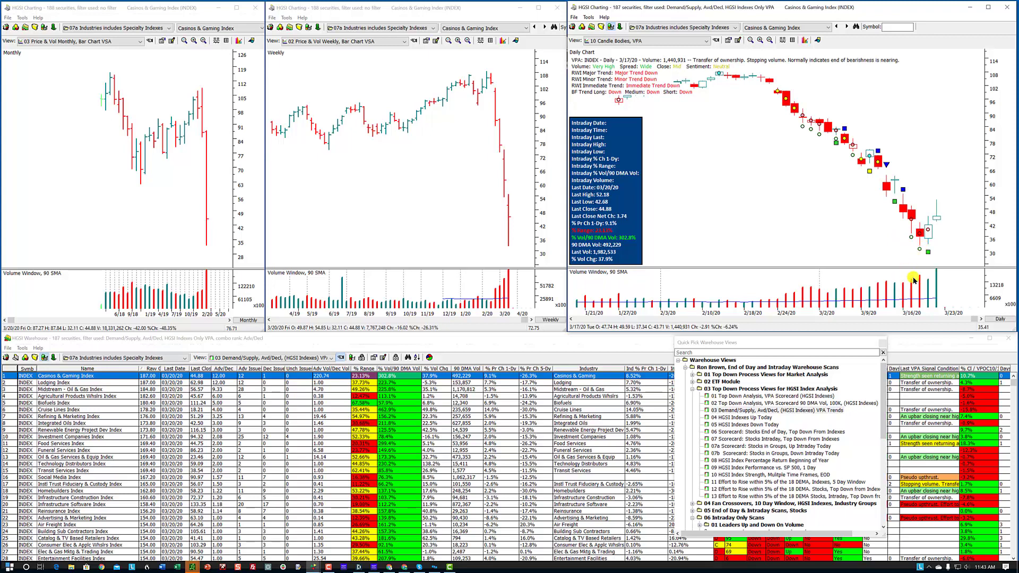
mouse_move(900, 285)
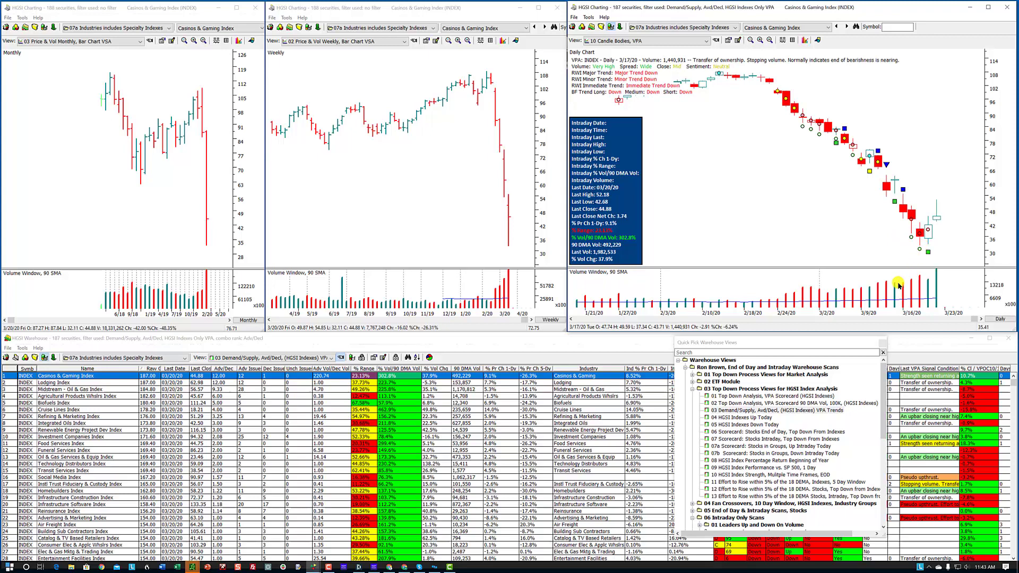
mouse_move(920, 252)
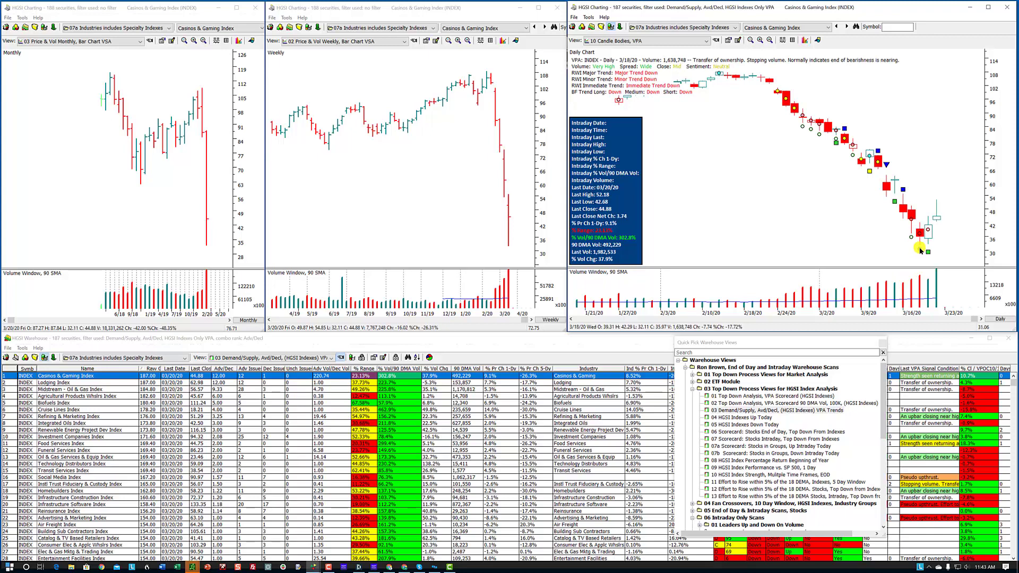
mouse_move(926, 239)
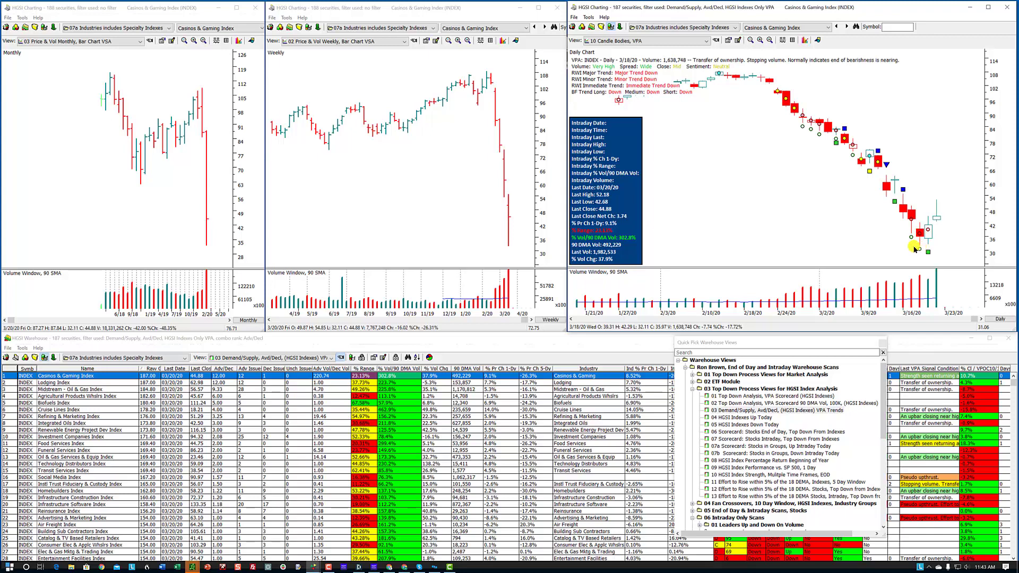
mouse_move(922, 251)
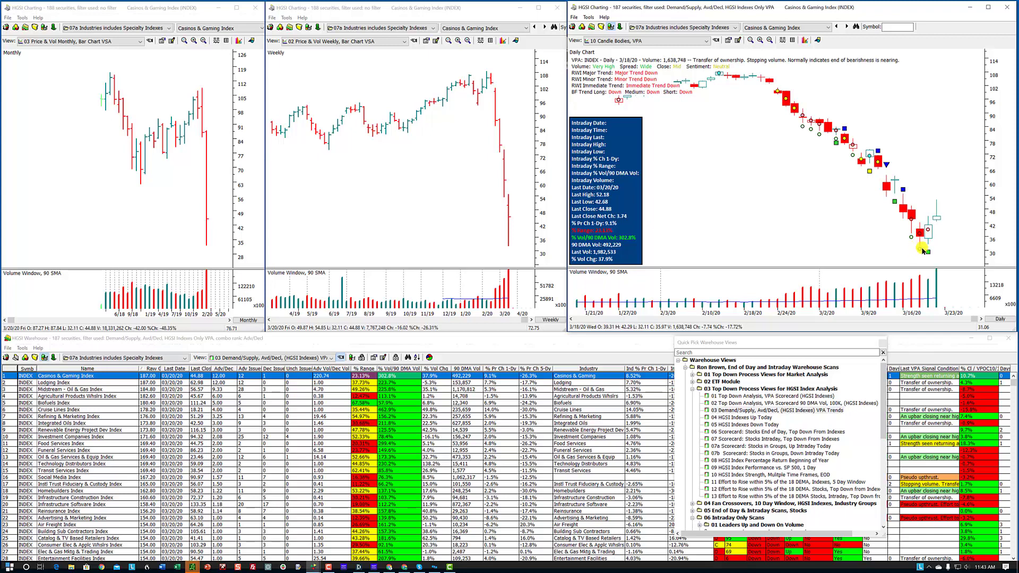
mouse_move(903, 260)
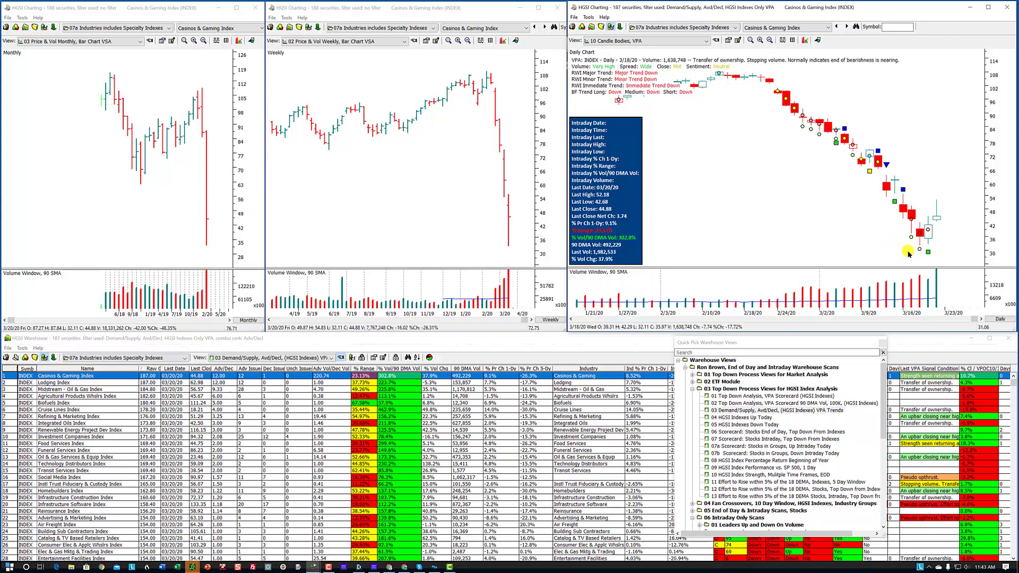
mouse_move(902, 256)
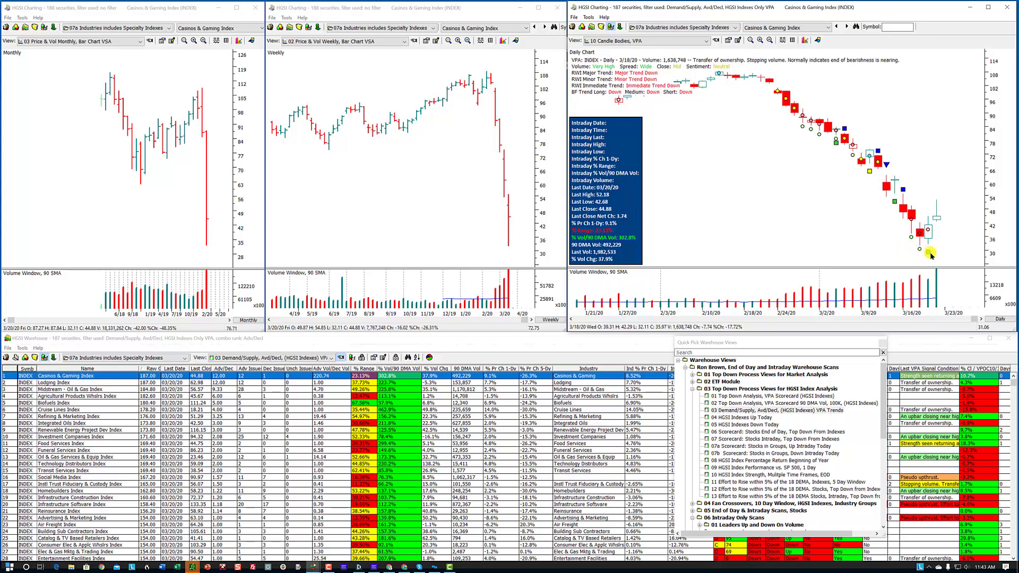
mouse_move(940, 257)
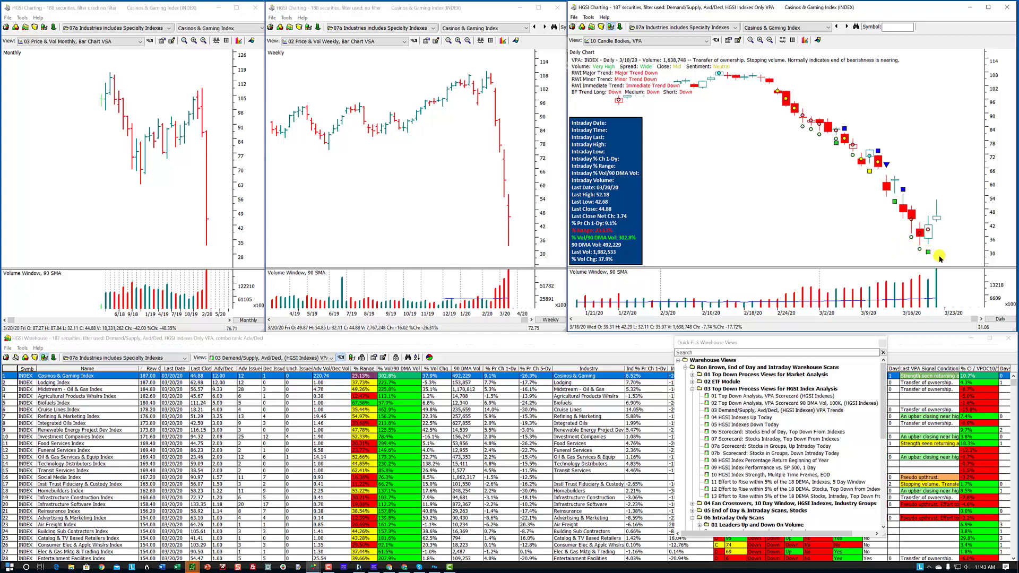
mouse_move(897, 259)
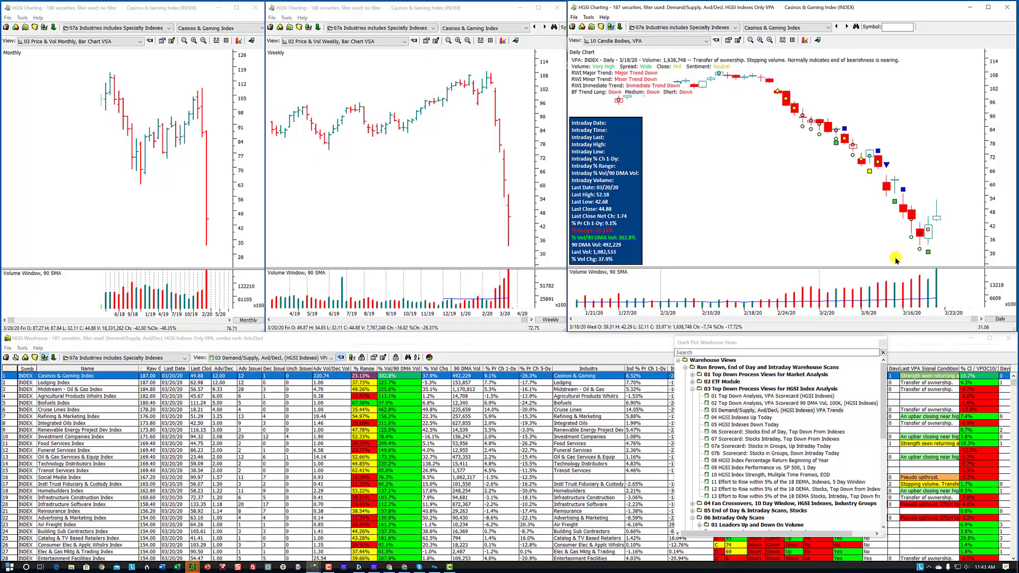
mouse_move(916, 256)
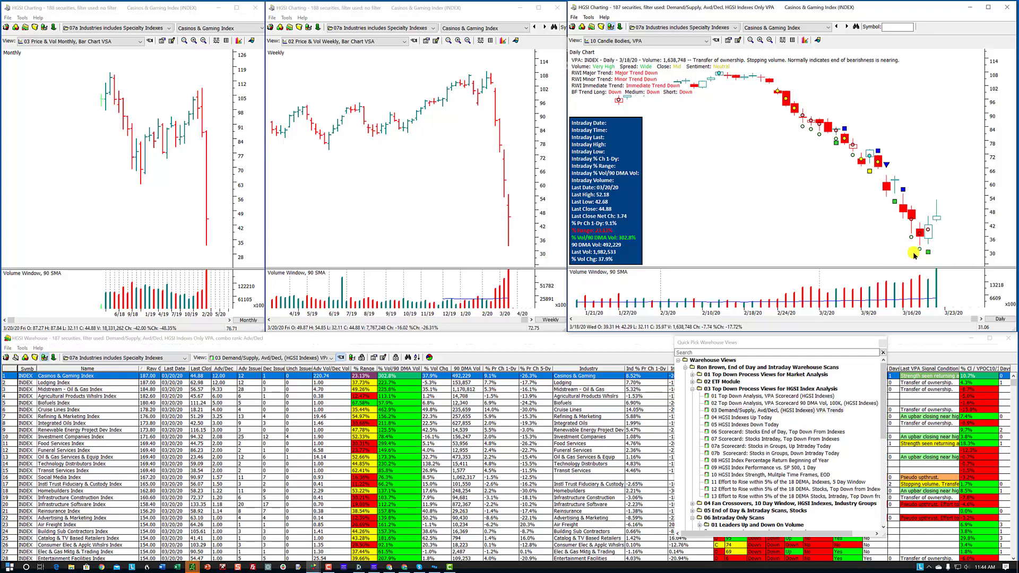
mouse_move(916, 253)
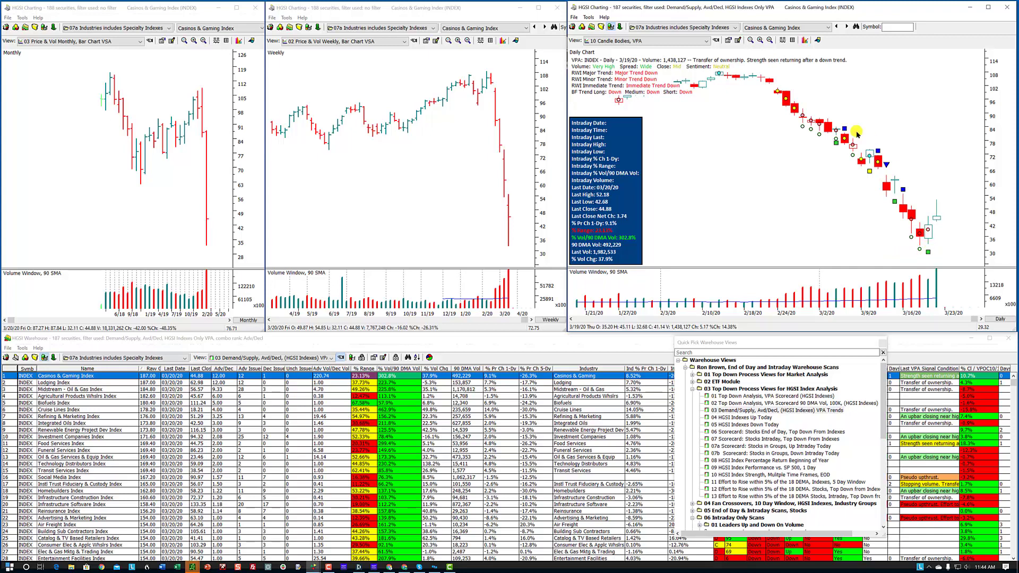
mouse_move(725, 59)
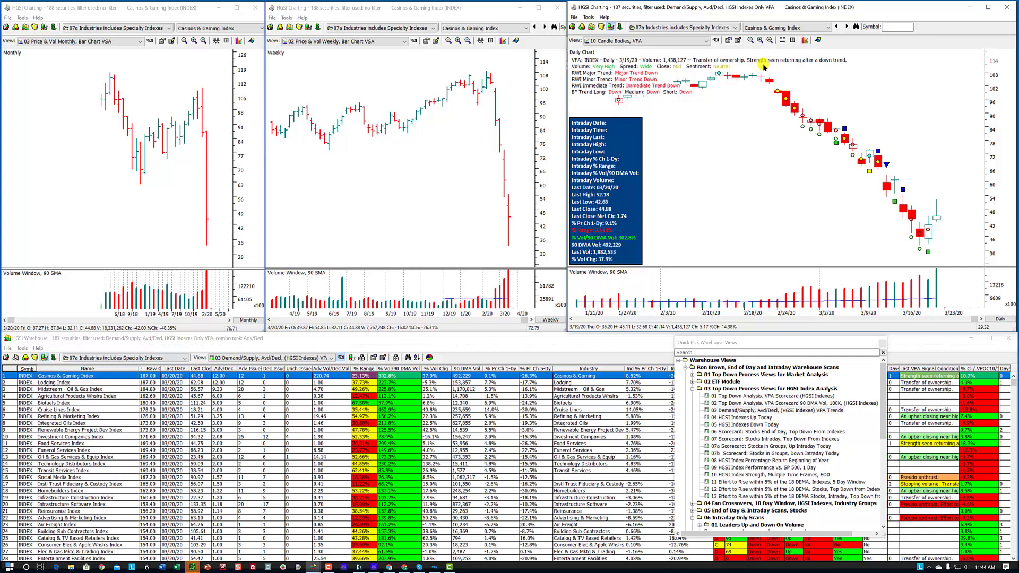
mouse_move(936, 247)
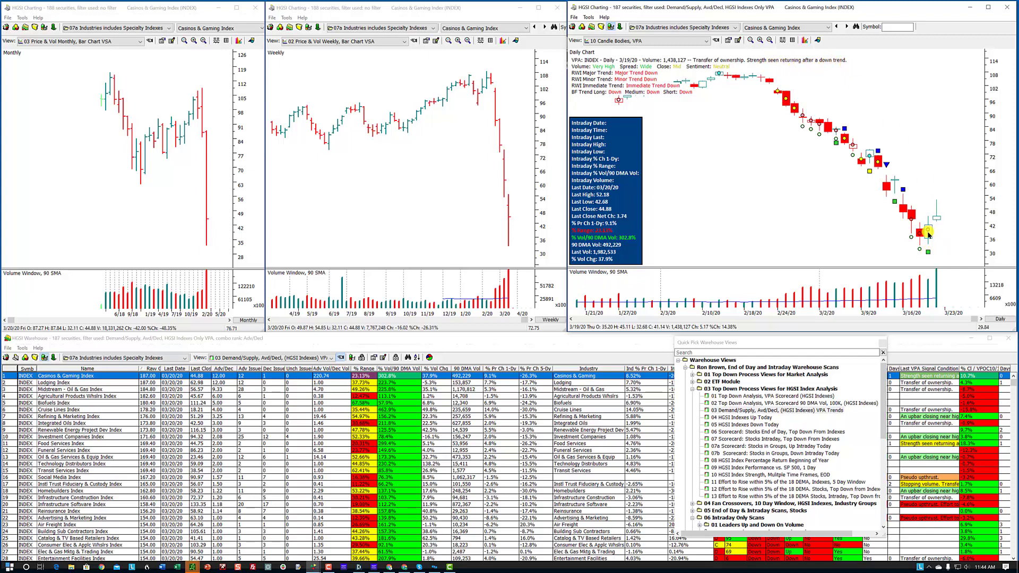
mouse_move(930, 241)
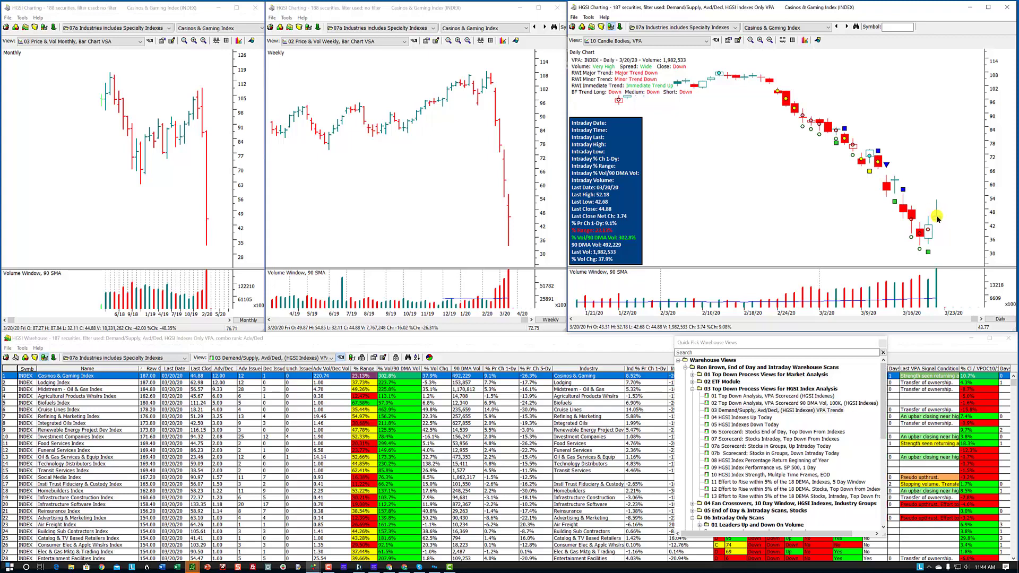
mouse_move(938, 202)
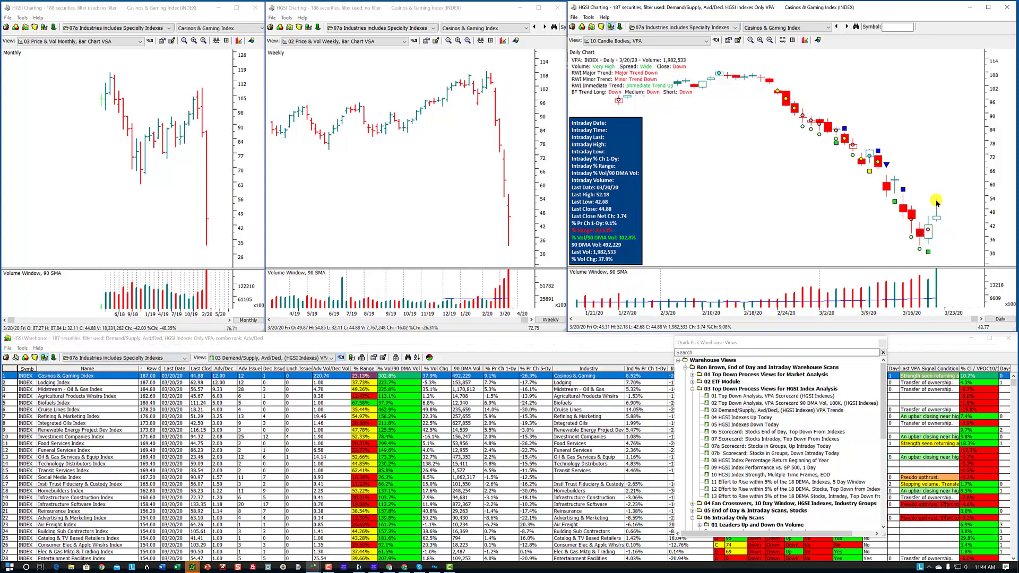
mouse_move(963, 174)
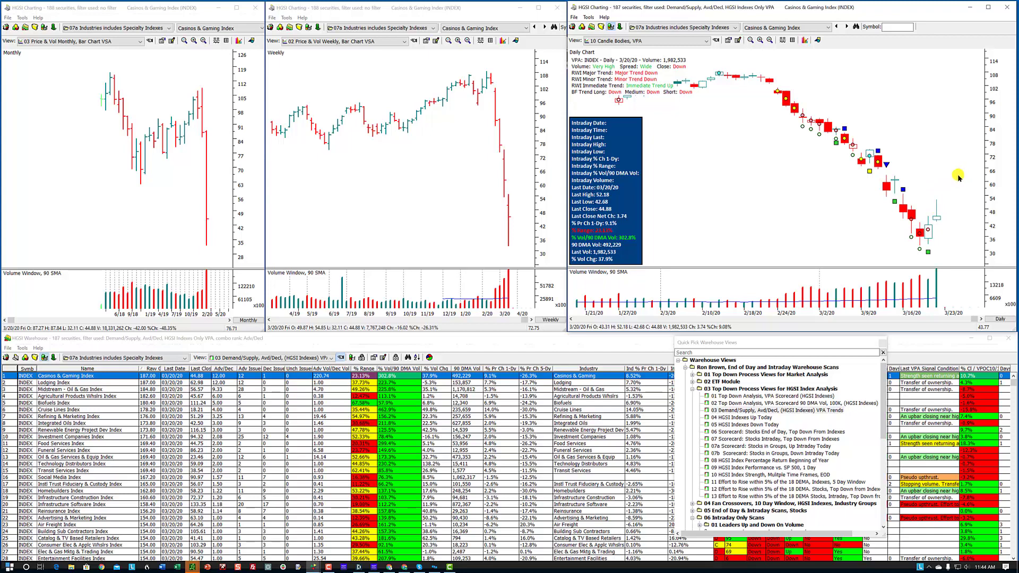
mouse_move(946, 179)
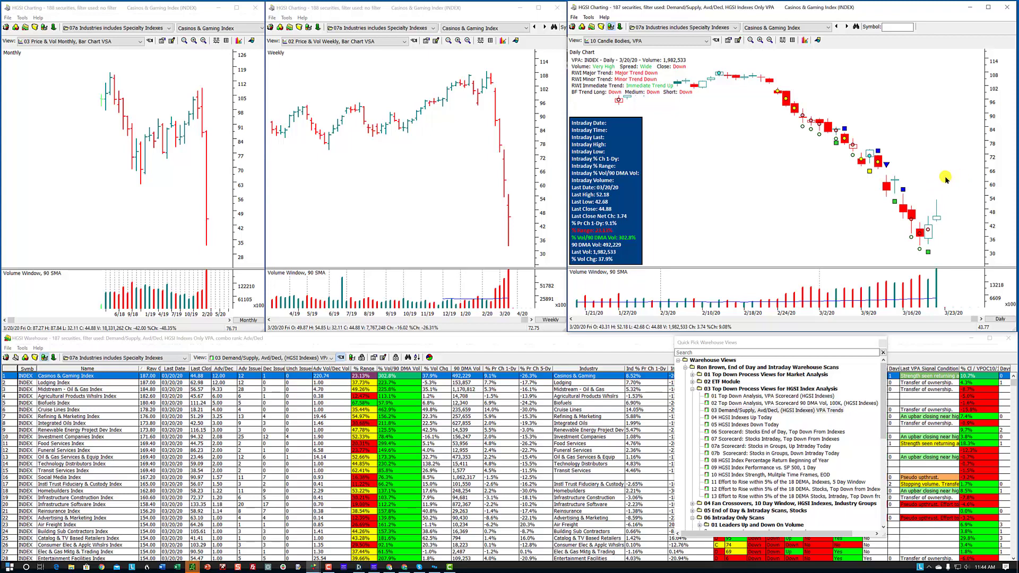
mouse_move(960, 245)
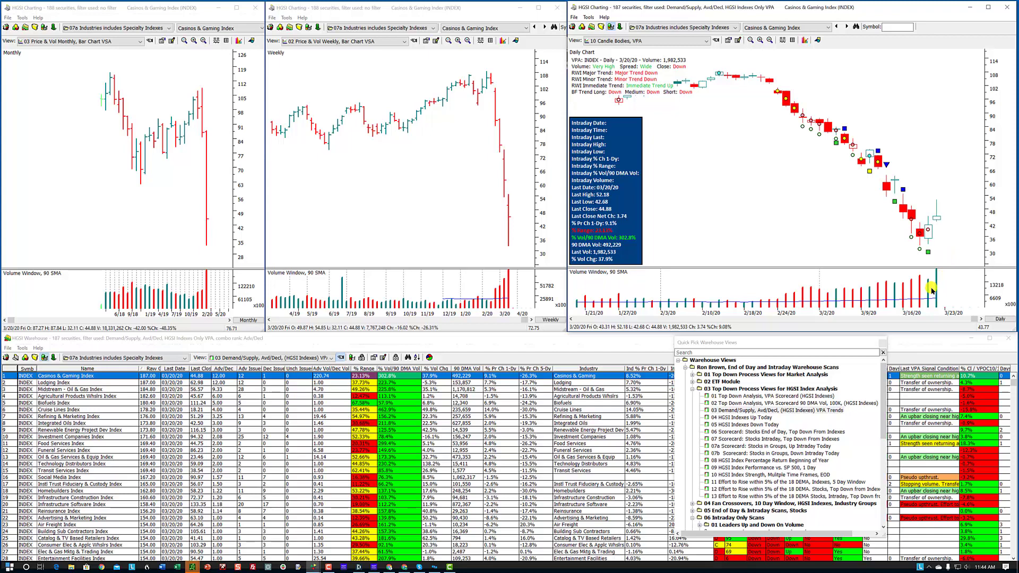
mouse_move(936, 273)
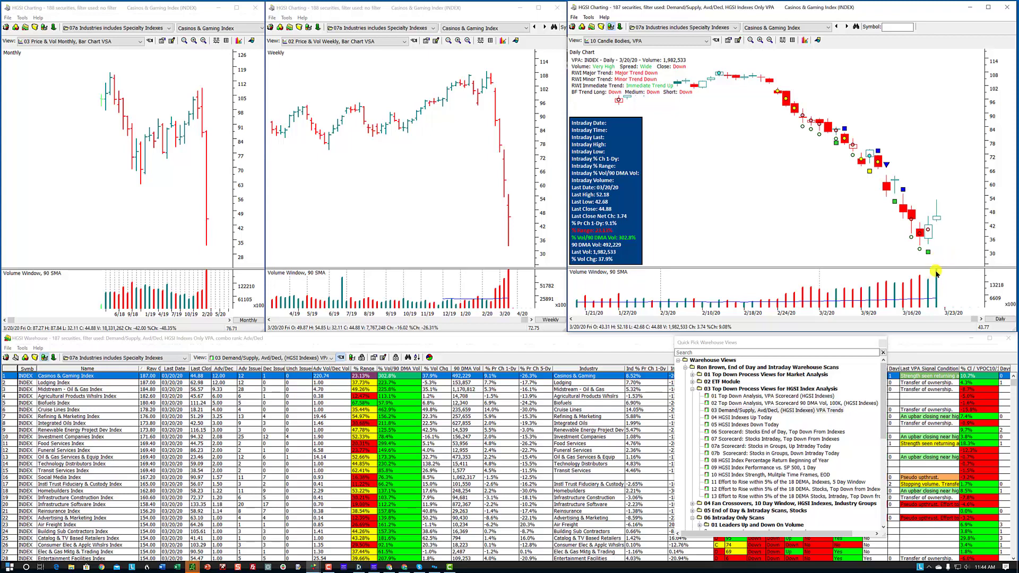
mouse_move(937, 253)
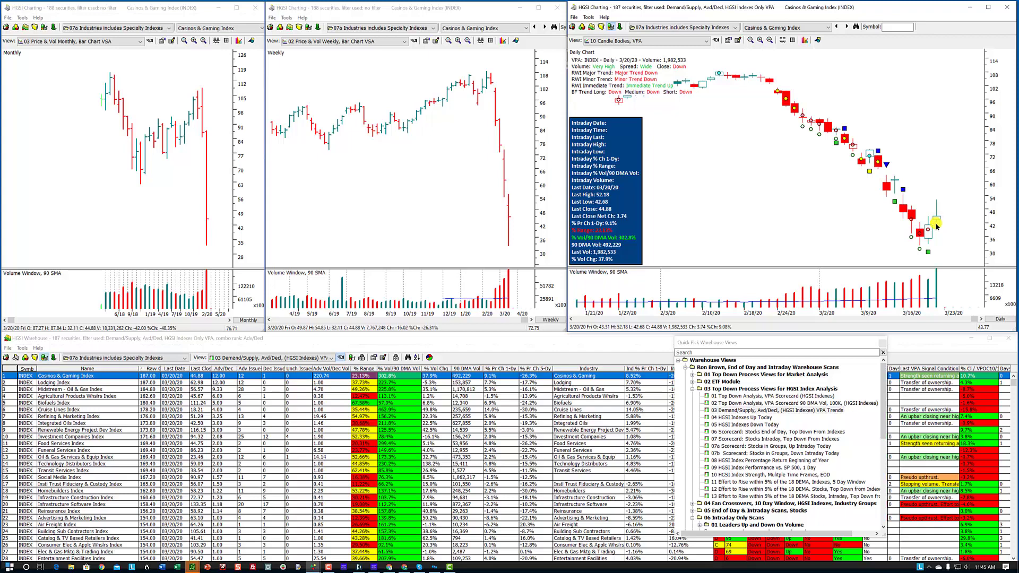
mouse_move(936, 216)
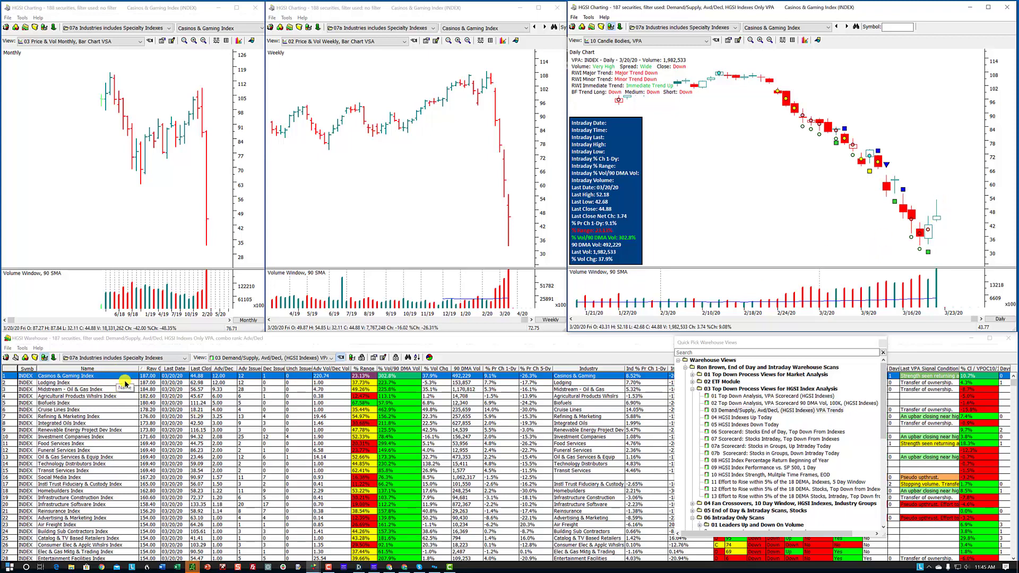
List the Casinos & Gaming Index stocks in the 06 Scorecard end-of-day view and chart Scientific Games
right_click(124, 376)
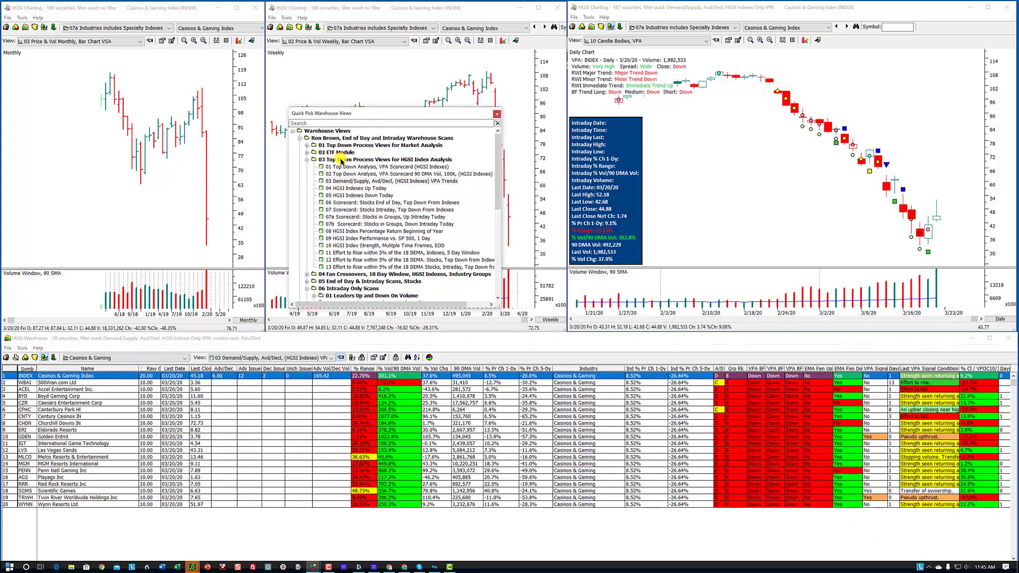
mouse_move(381, 201)
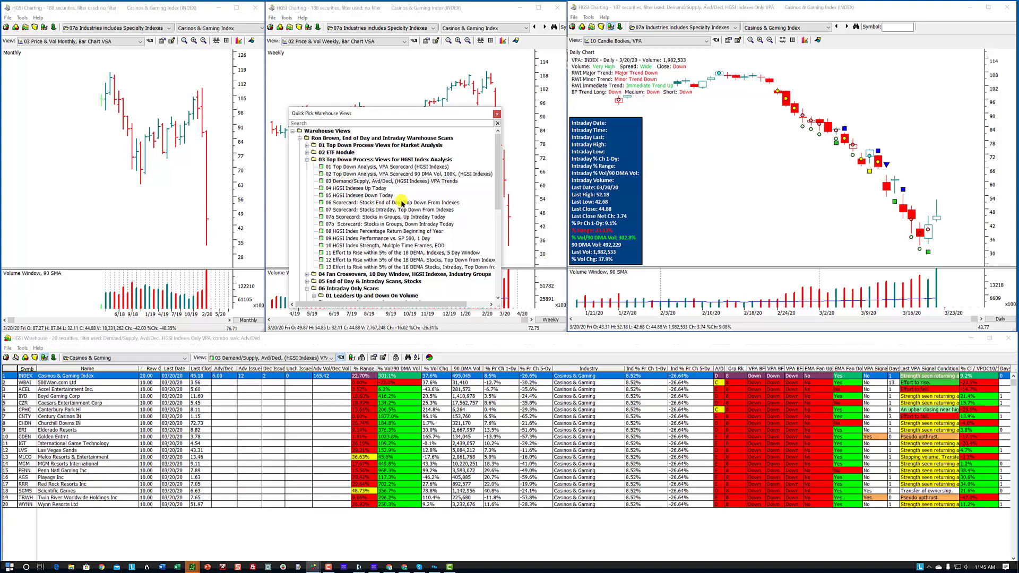
click(389, 202)
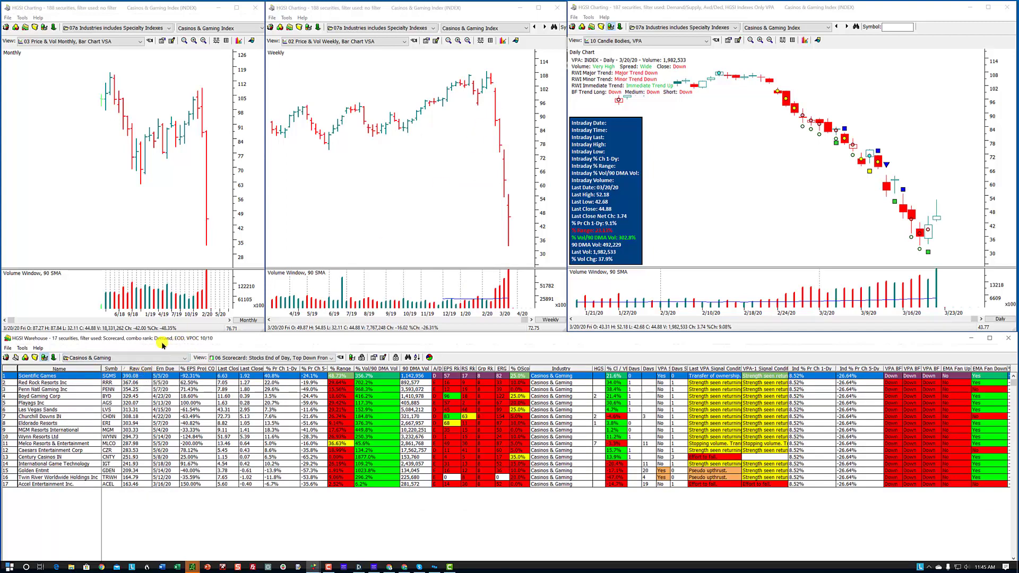
mouse_move(184, 345)
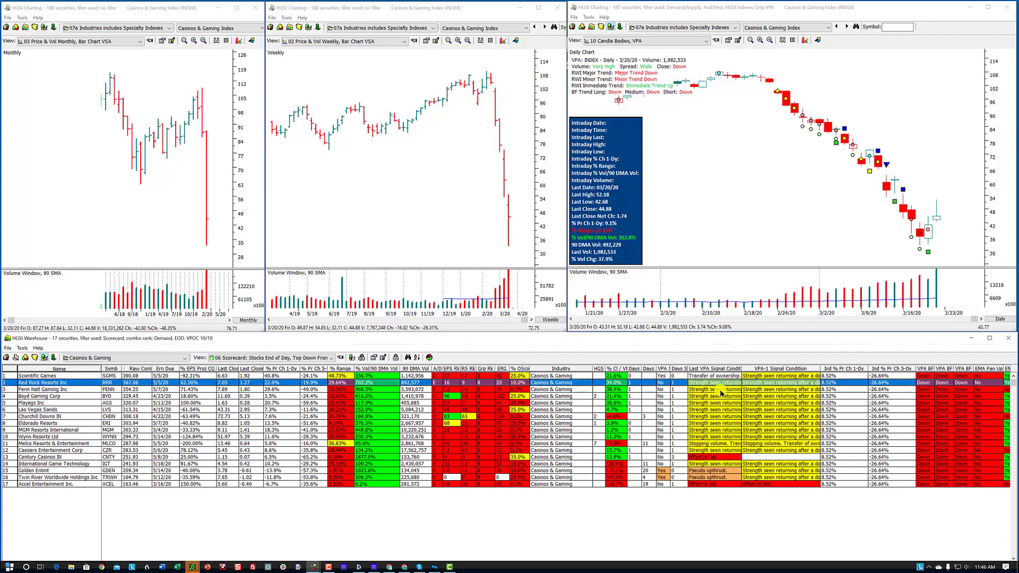
click(39, 388)
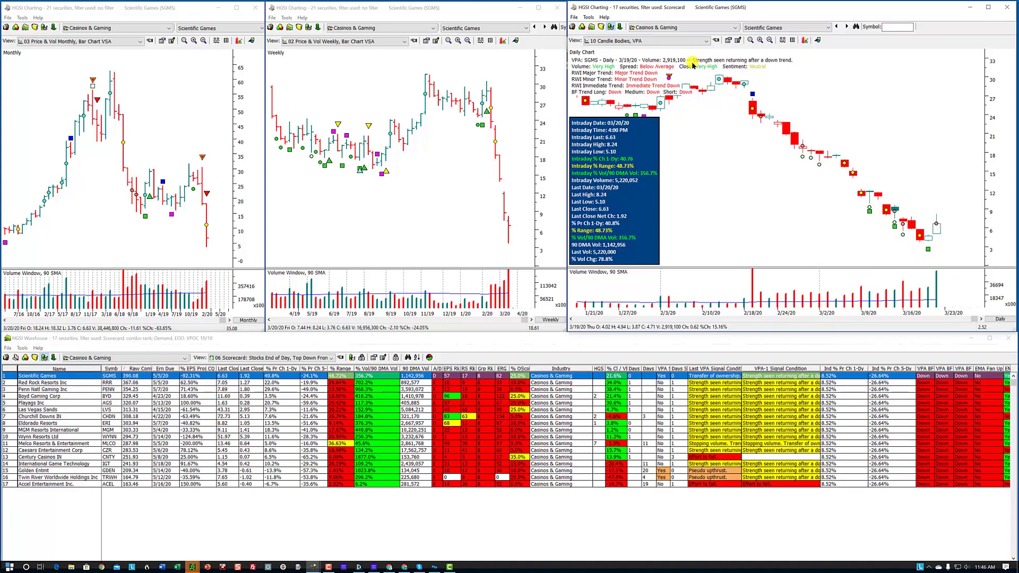
mouse_move(812, 368)
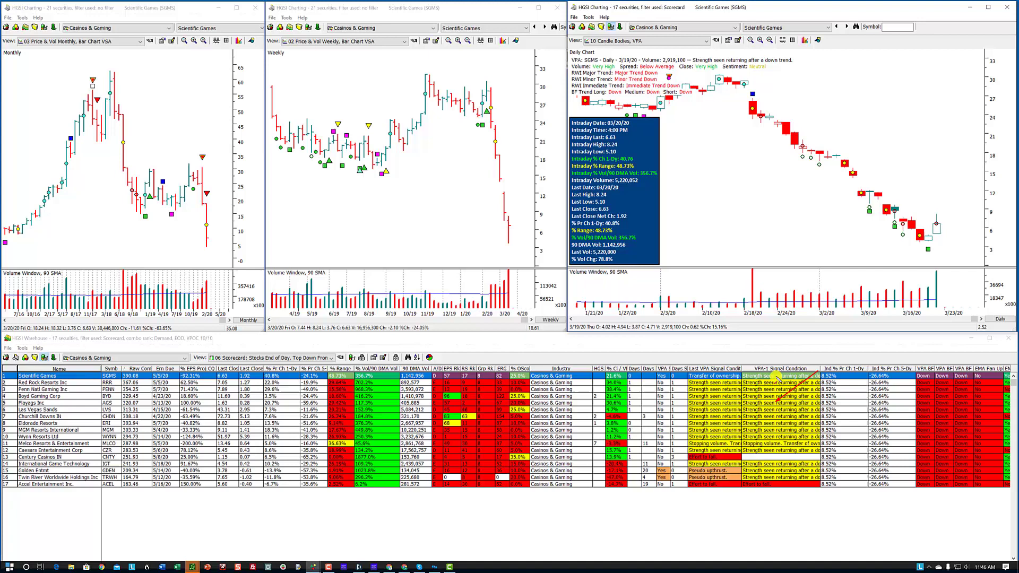
mouse_move(917, 284)
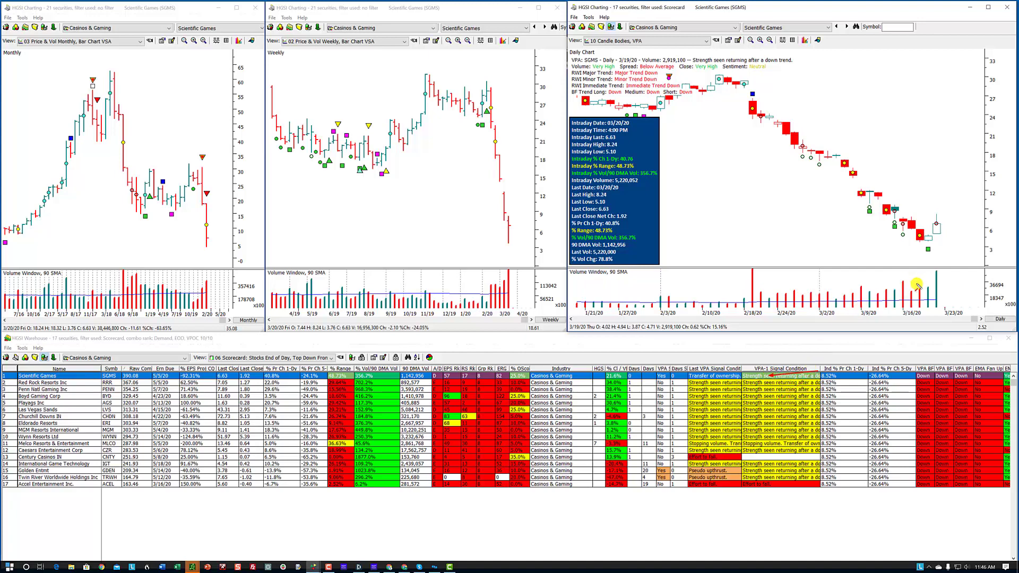
mouse_move(885, 322)
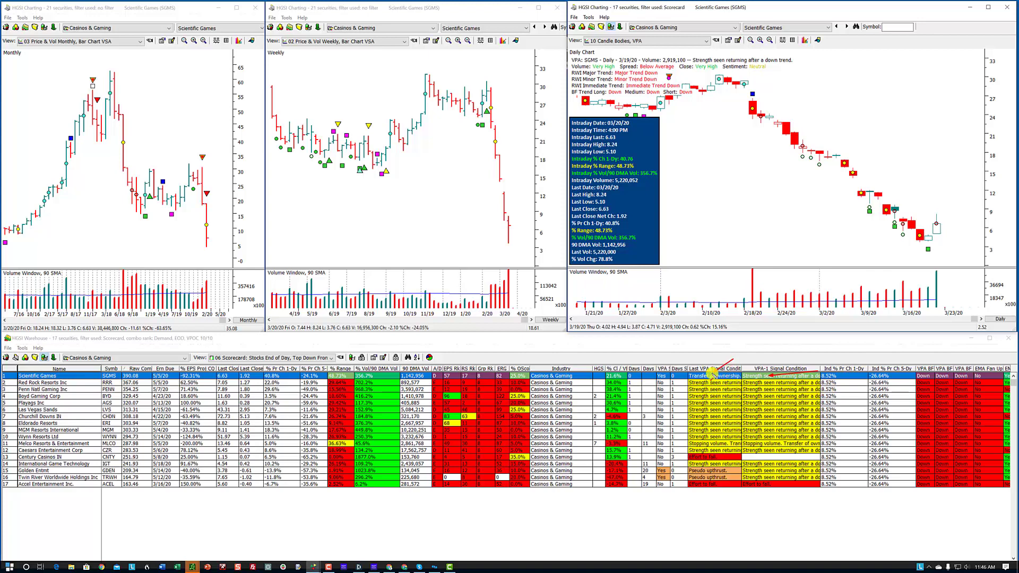
mouse_move(946, 217)
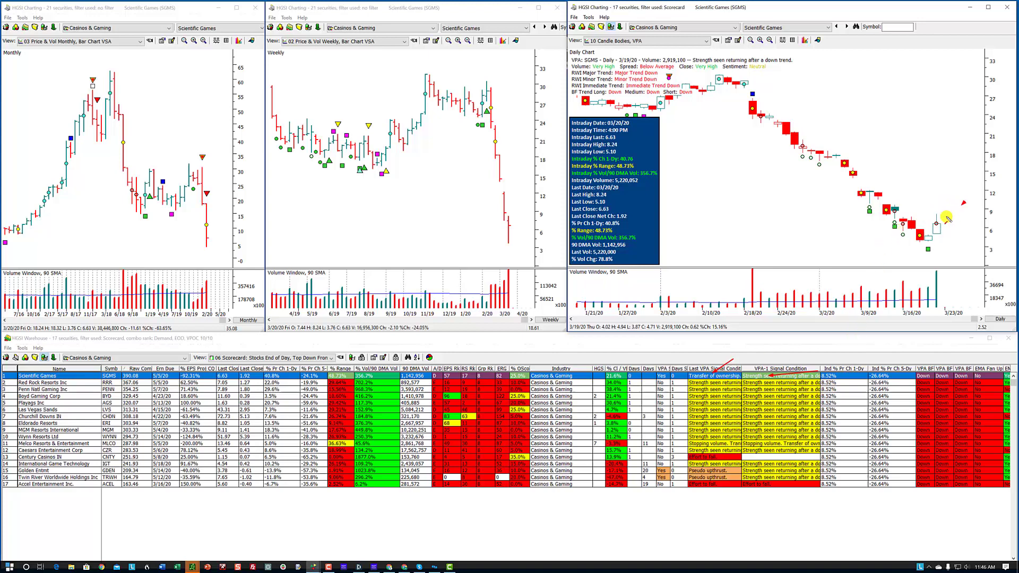
mouse_move(959, 244)
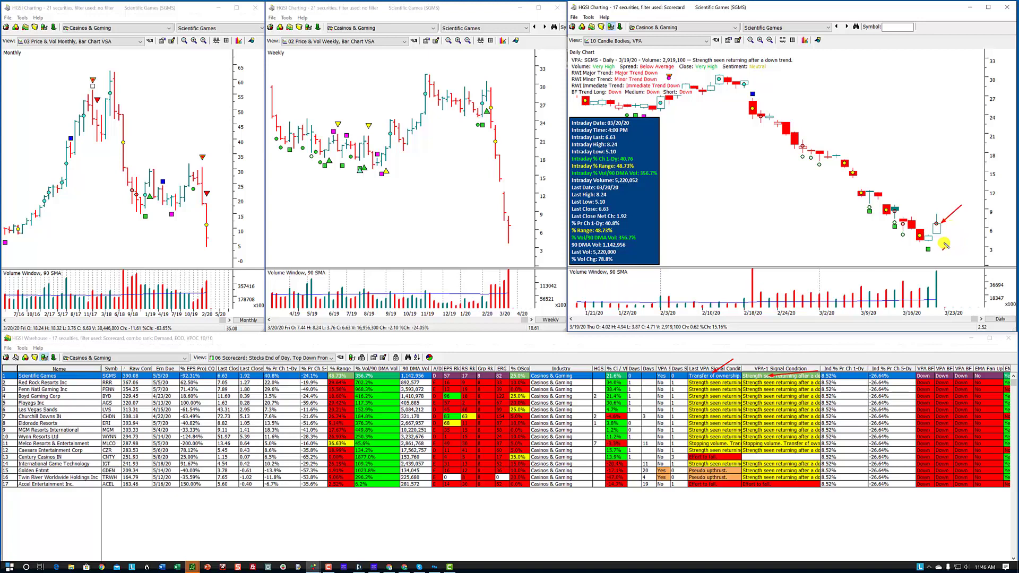
mouse_move(944, 237)
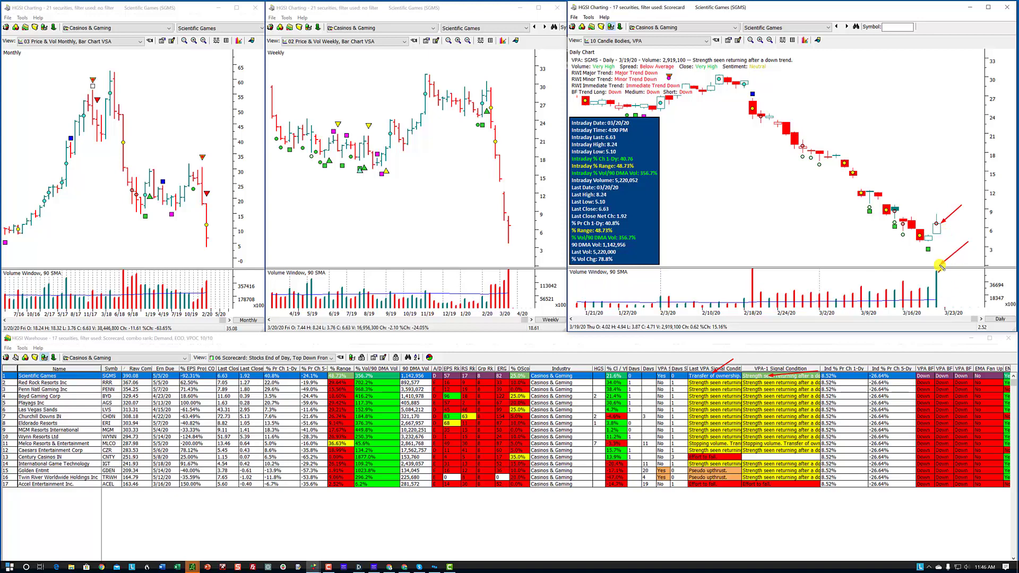
mouse_move(974, 289)
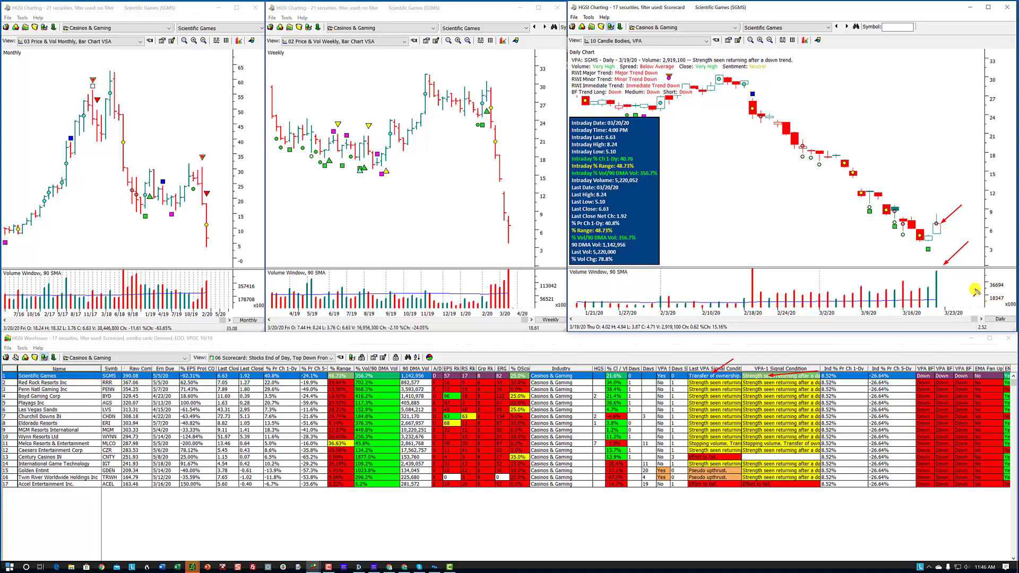
mouse_move(916, 283)
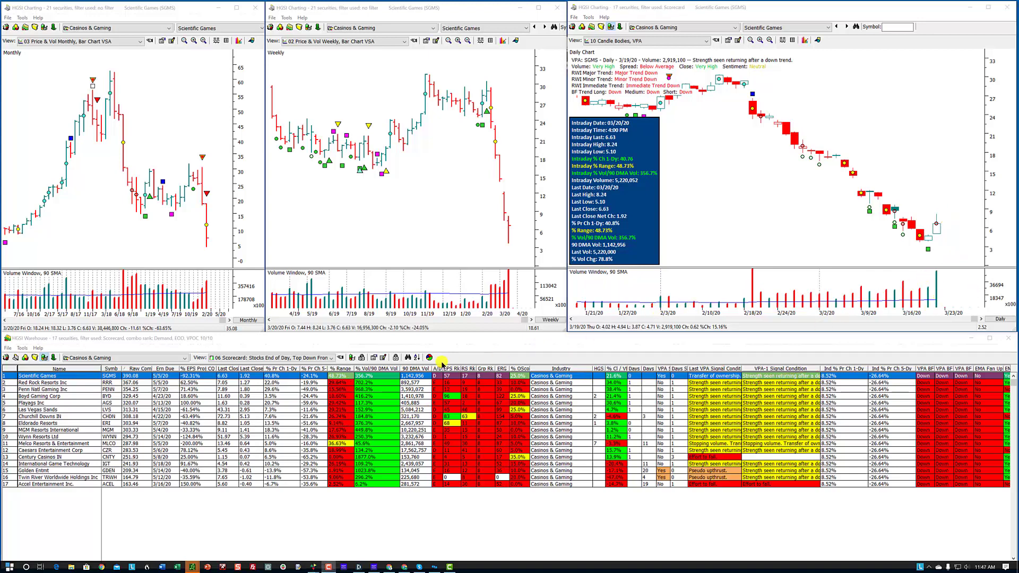
mouse_move(953, 248)
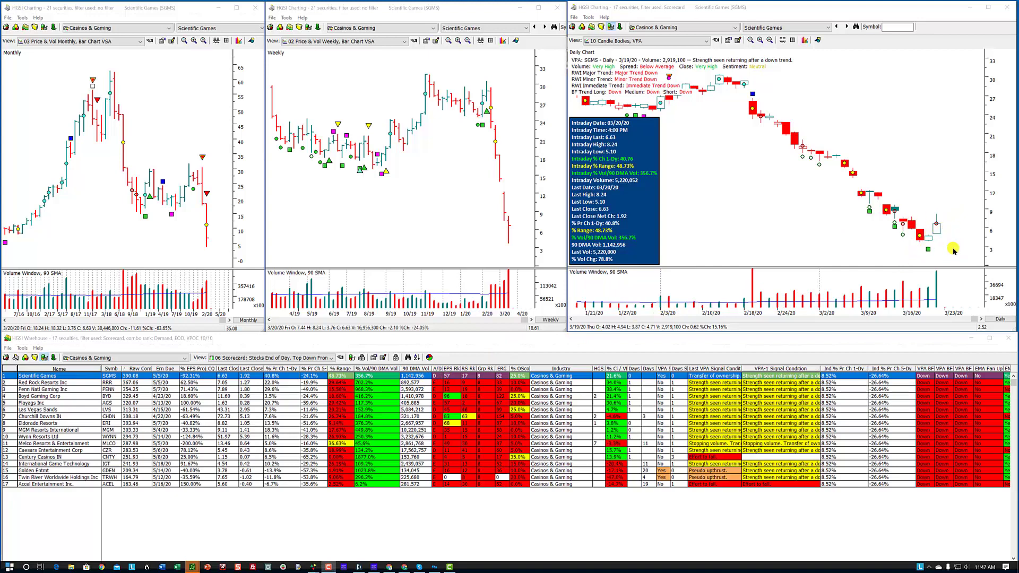
mouse_move(945, 241)
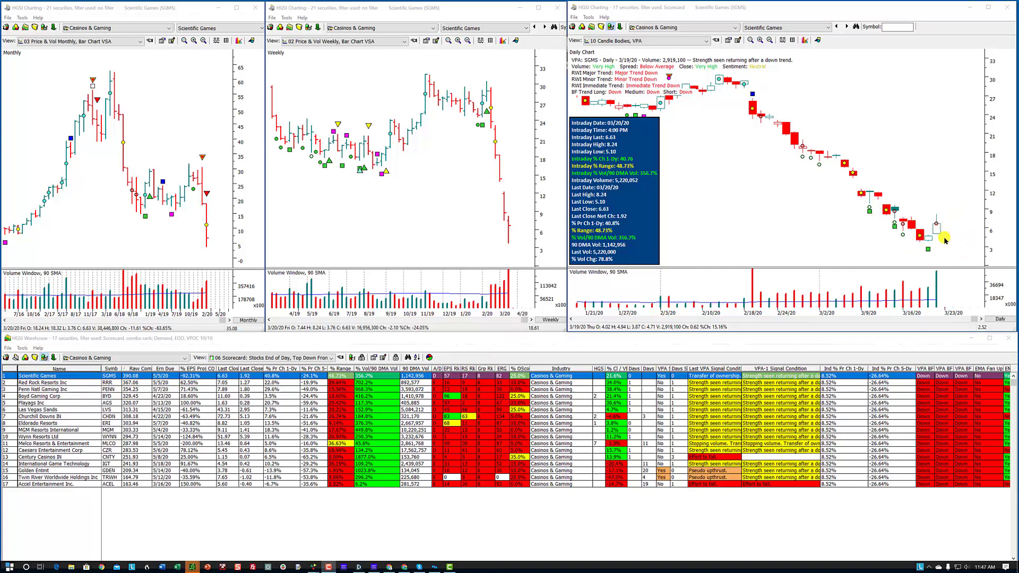
mouse_move(933, 253)
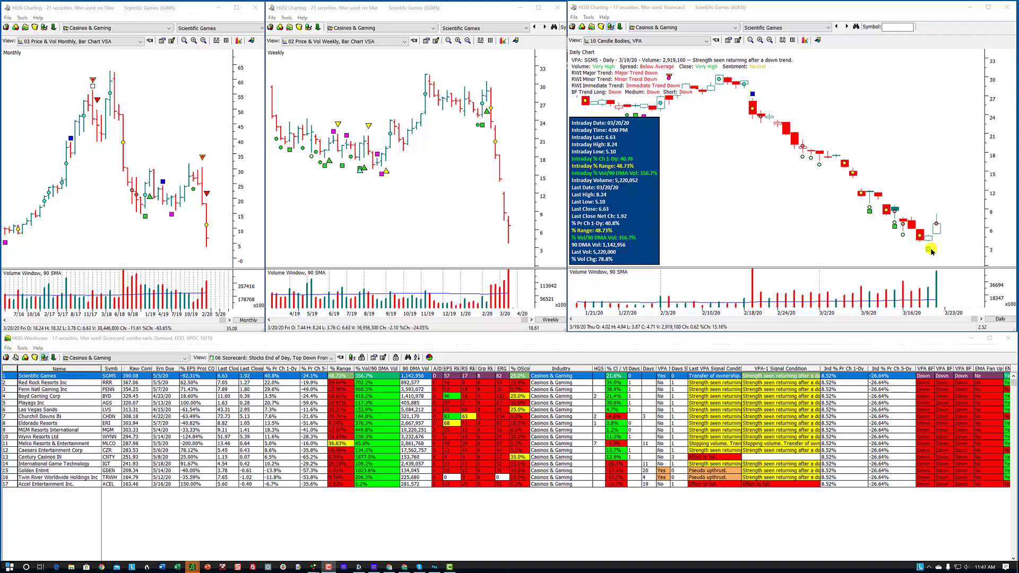
mouse_move(802, 293)
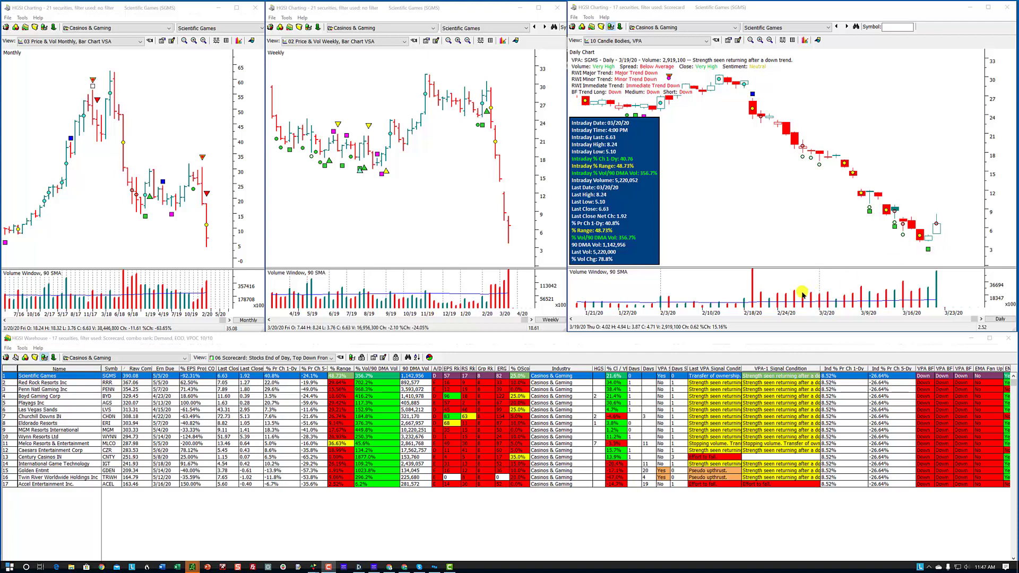
mouse_move(700, 207)
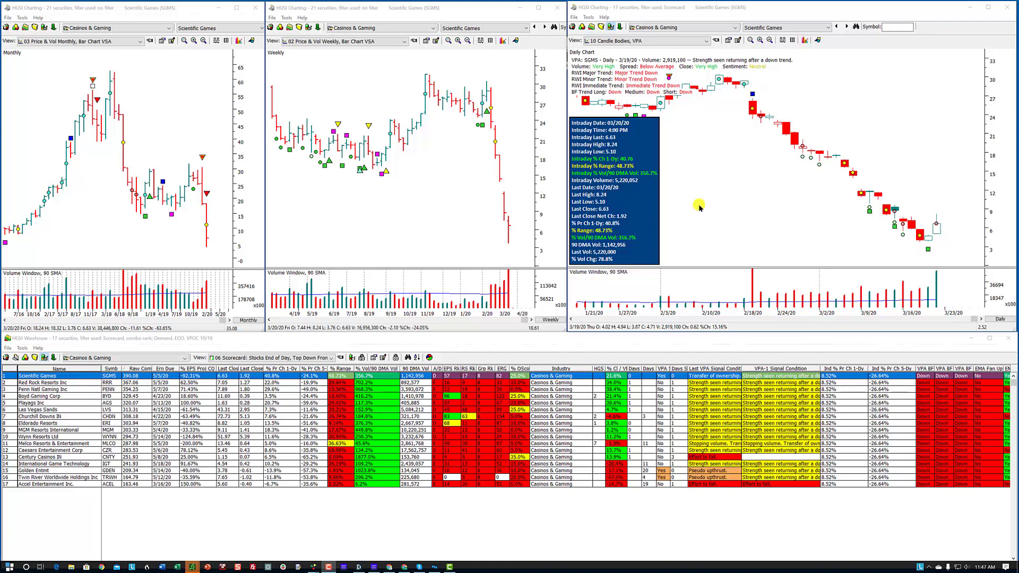
mouse_move(942, 239)
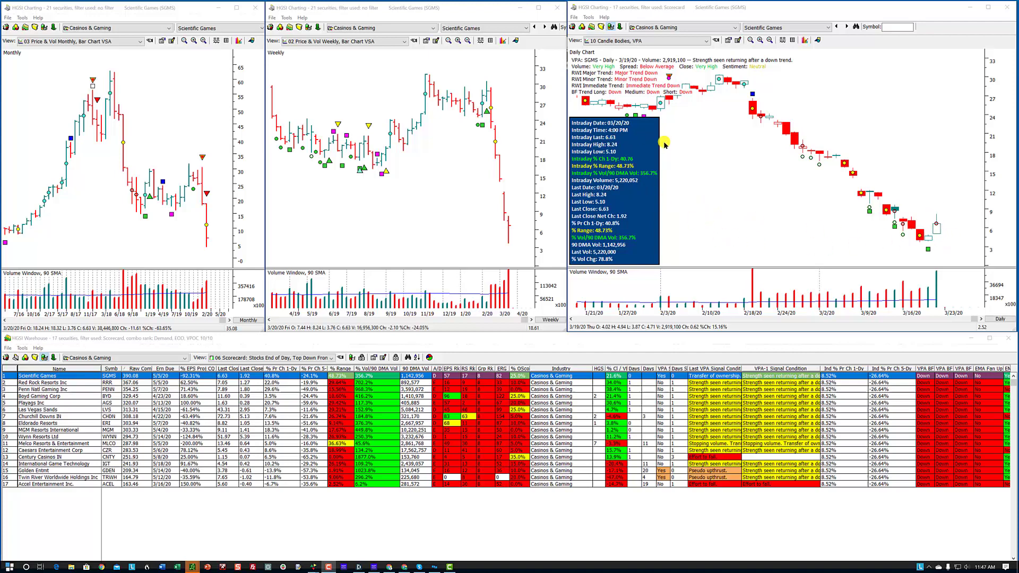
mouse_move(655, 163)
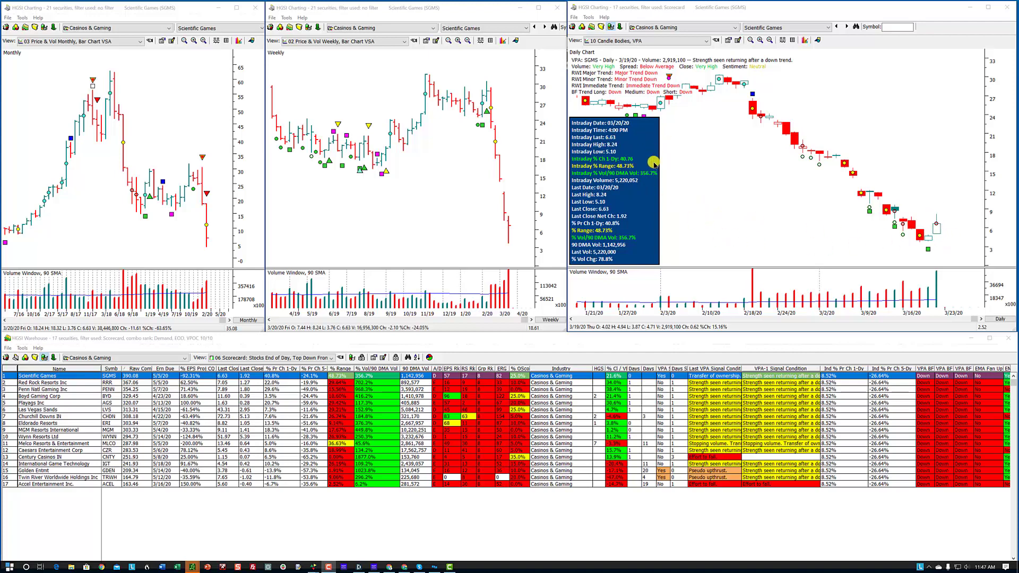
mouse_move(671, 142)
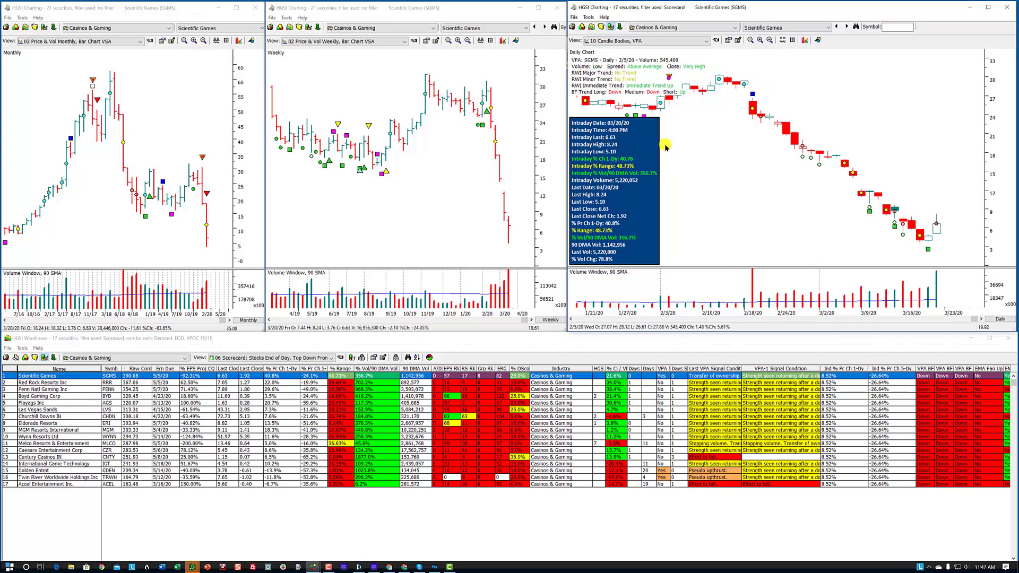
mouse_move(643, 137)
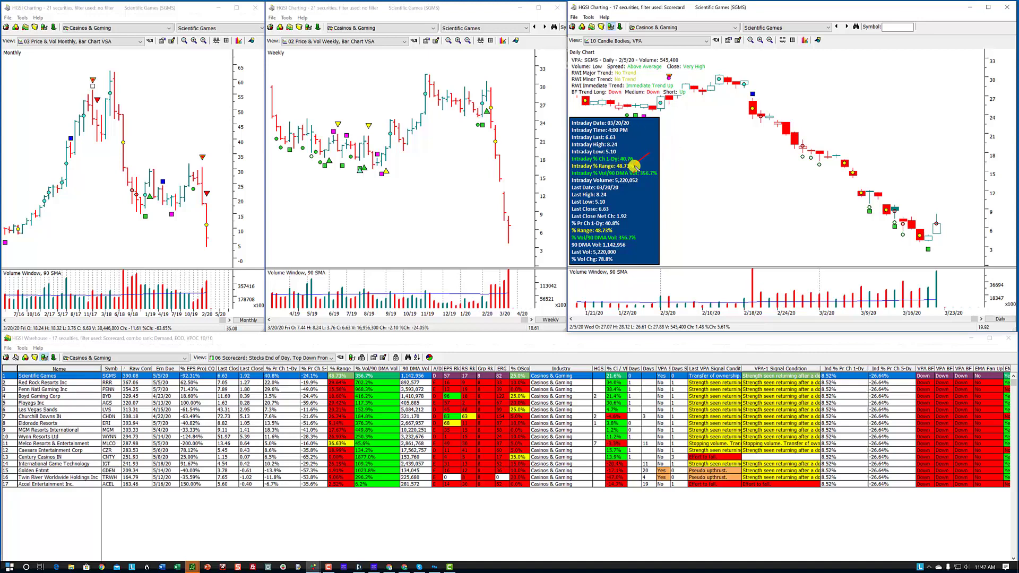
mouse_move(628, 154)
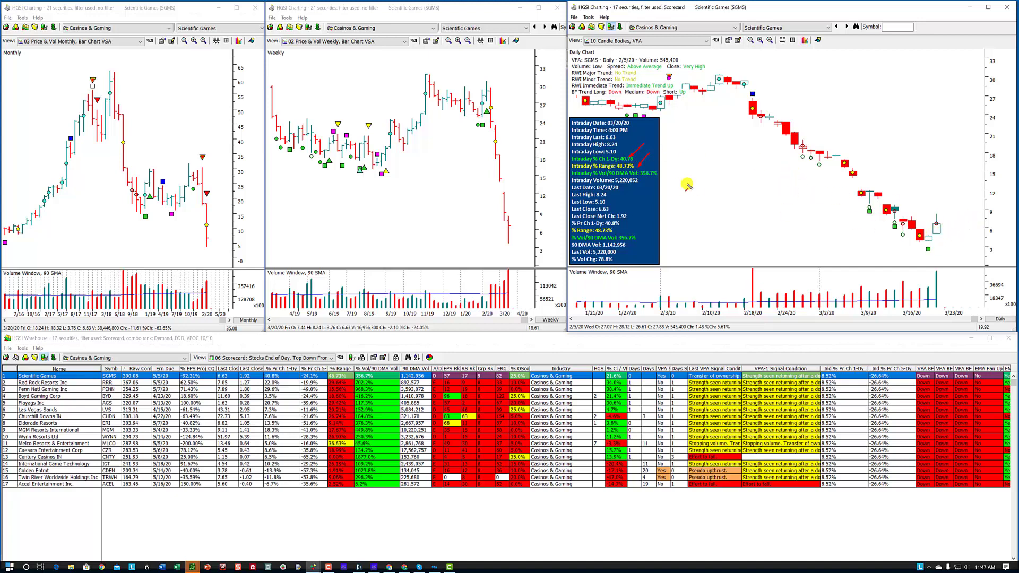
mouse_move(943, 224)
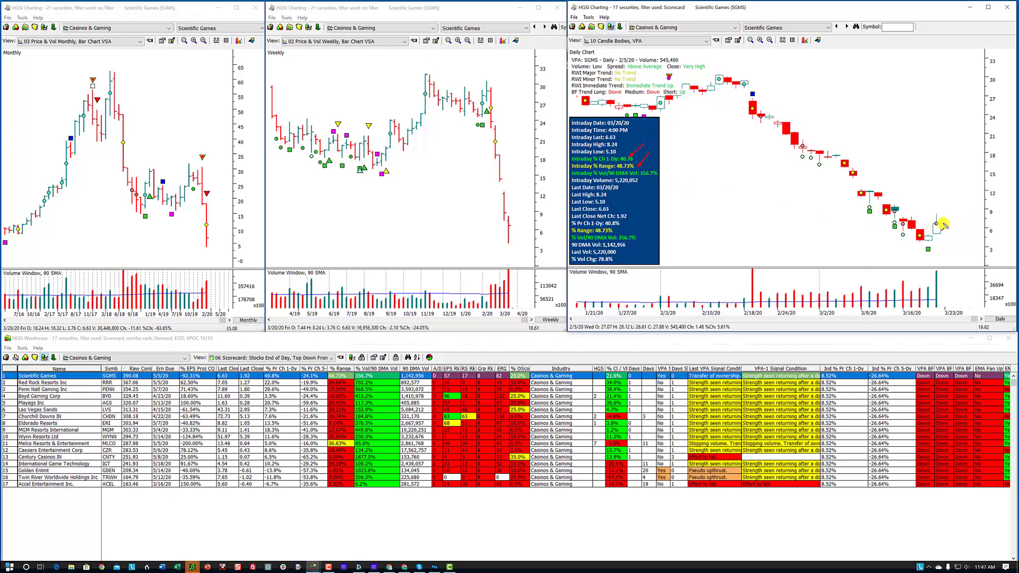
mouse_move(942, 221)
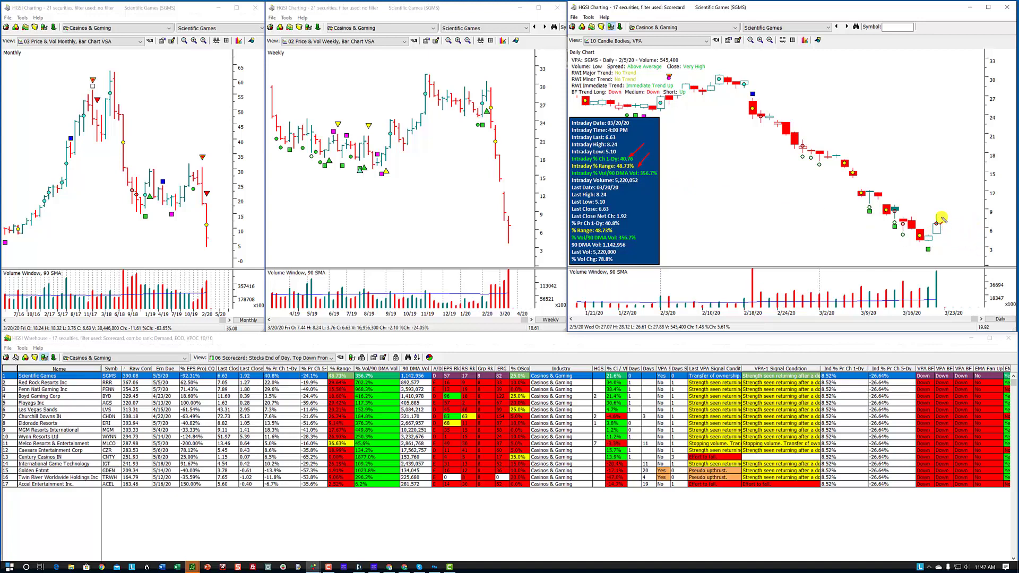
mouse_move(934, 235)
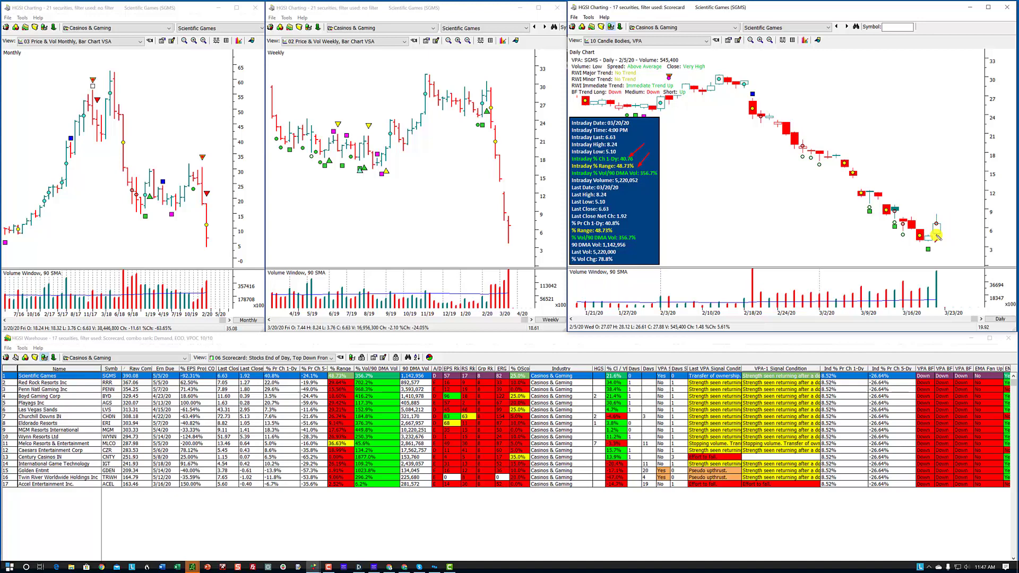
mouse_move(938, 215)
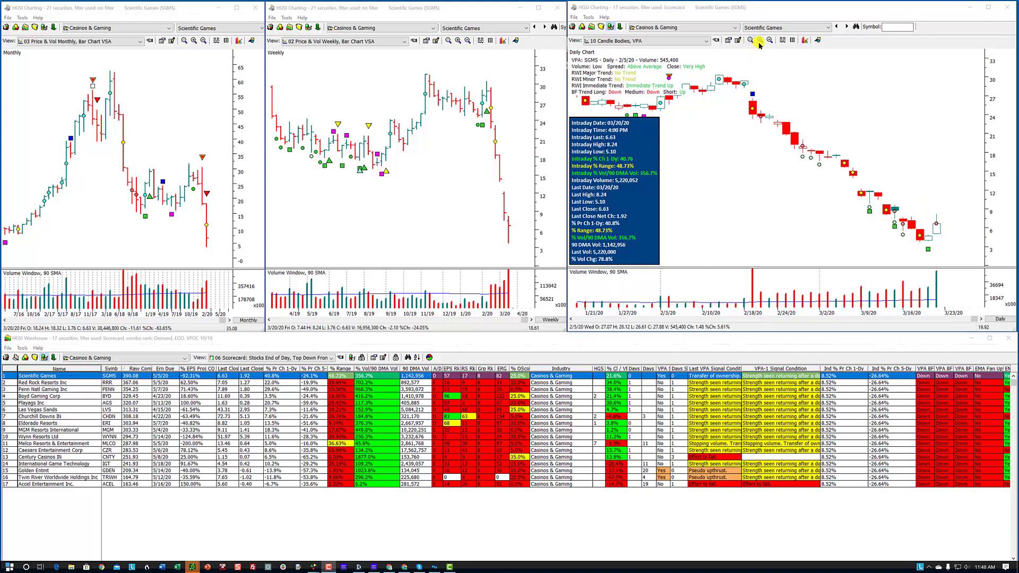
Bring up the Annotation Tools palette for the Scientific Games daily chart
click(762, 40)
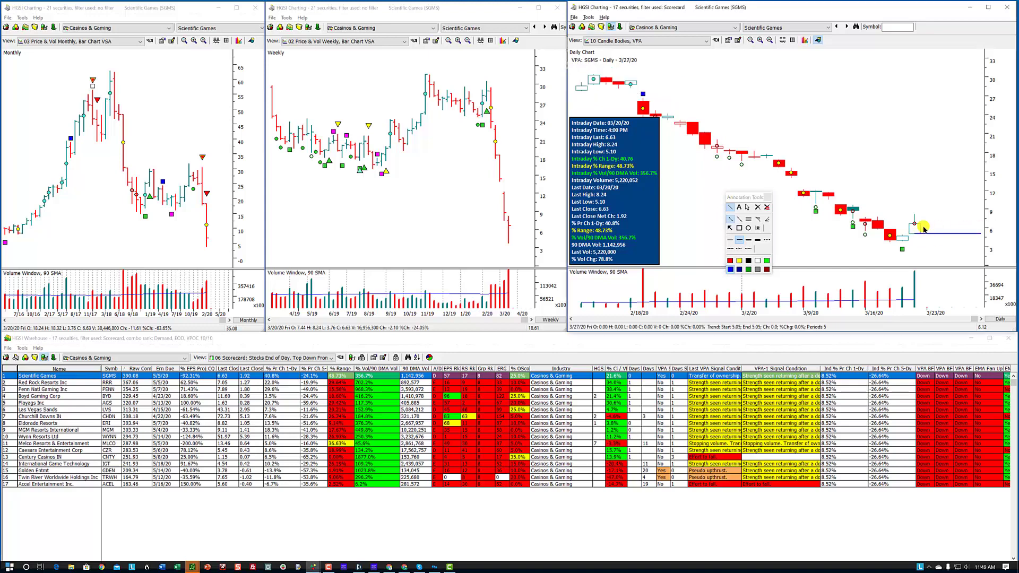
mouse_move(911, 214)
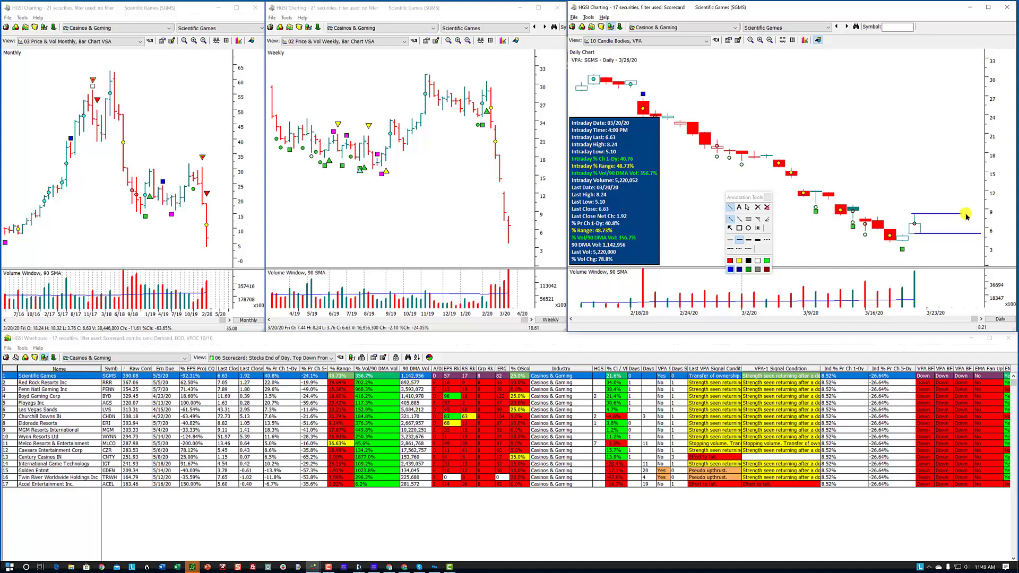
mouse_move(942, 236)
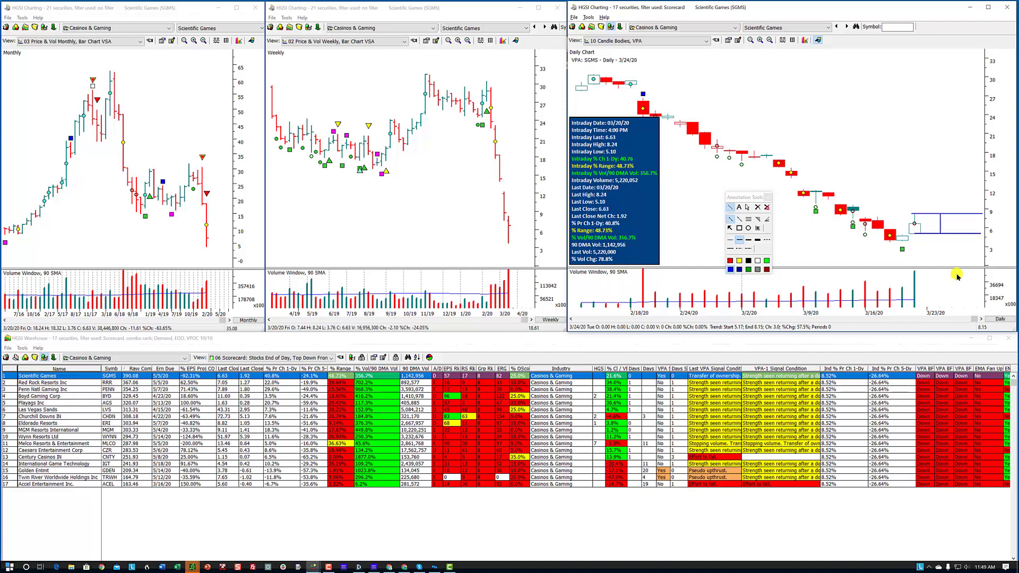
mouse_move(925, 252)
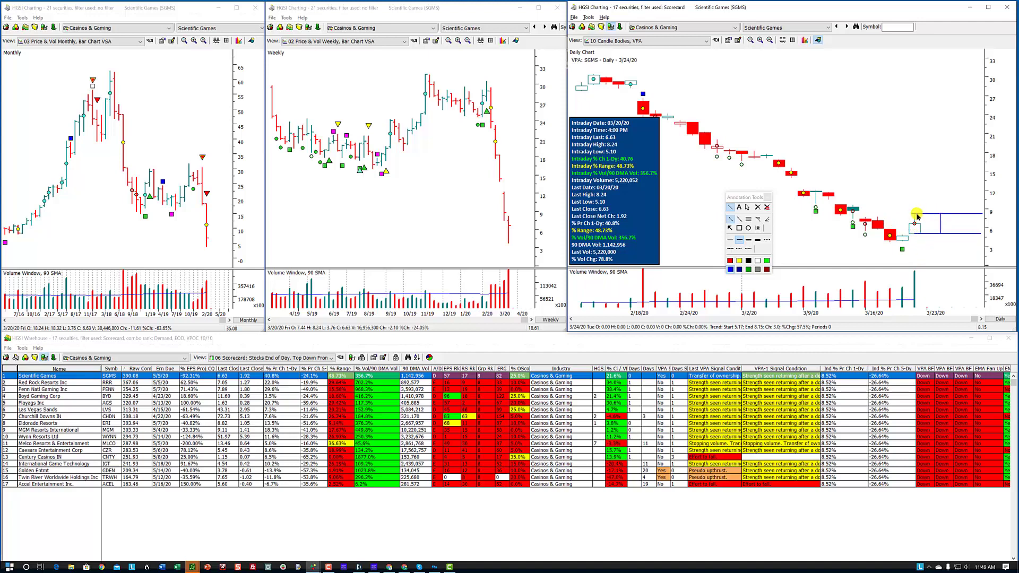
mouse_move(907, 224)
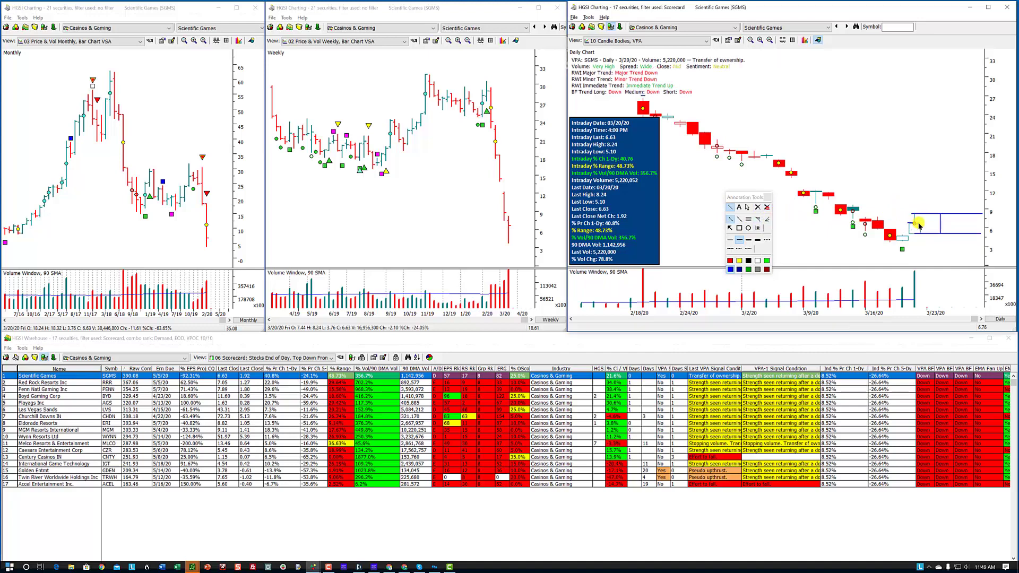
Use the Annotation Tools palette on the SGMS daily chart after drawing the measurement lines
click(757, 207)
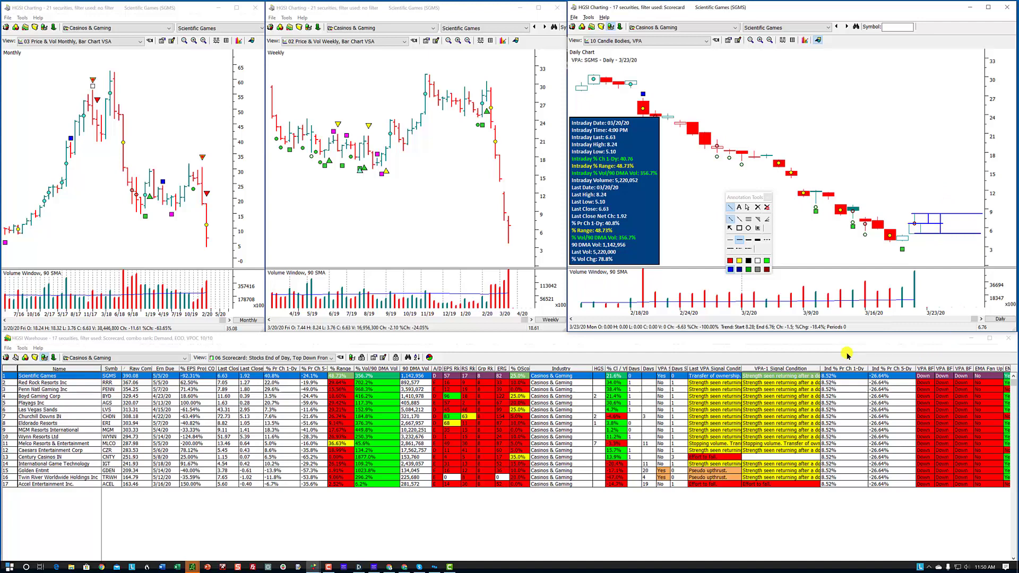
mouse_move(826, 328)
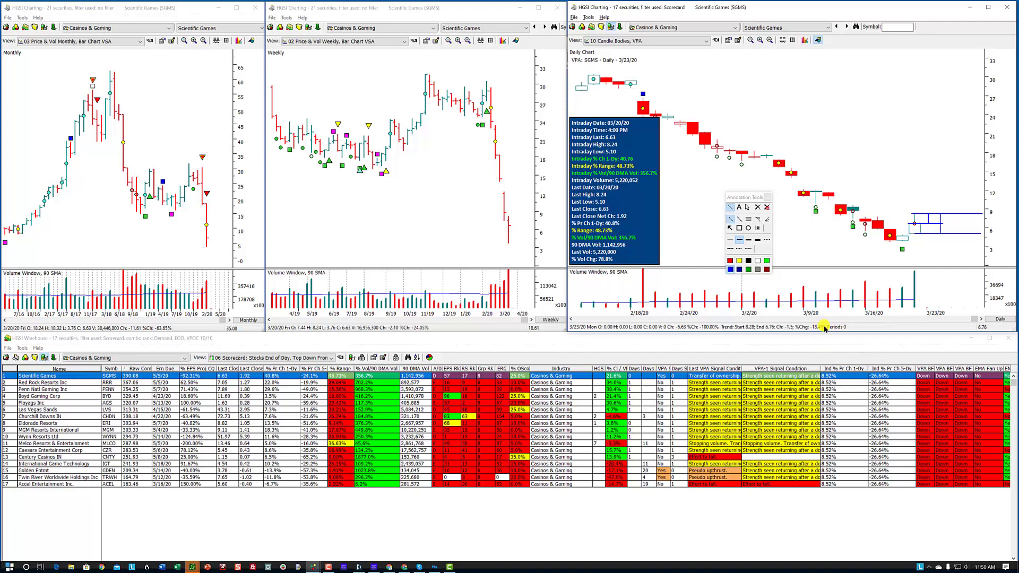
mouse_move(857, 242)
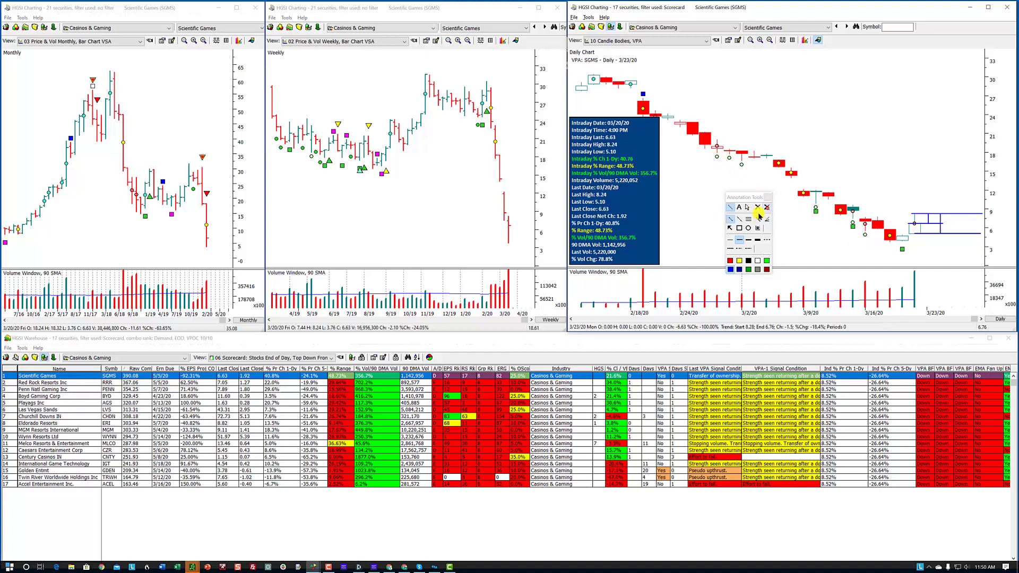
mouse_move(758, 207)
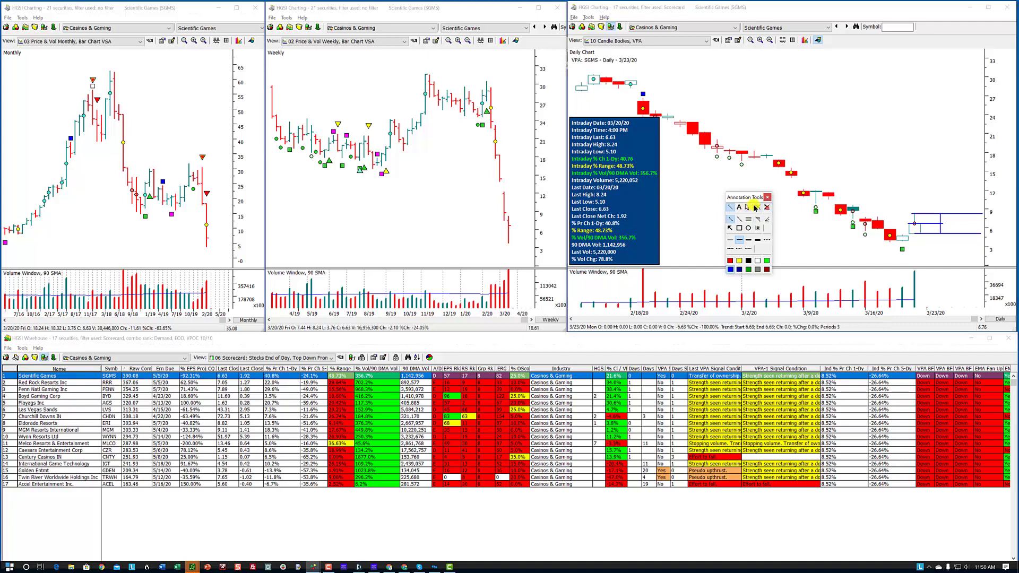
Clear all annotations from the Scientific Games daily chart and confirm the removal
click(756, 207)
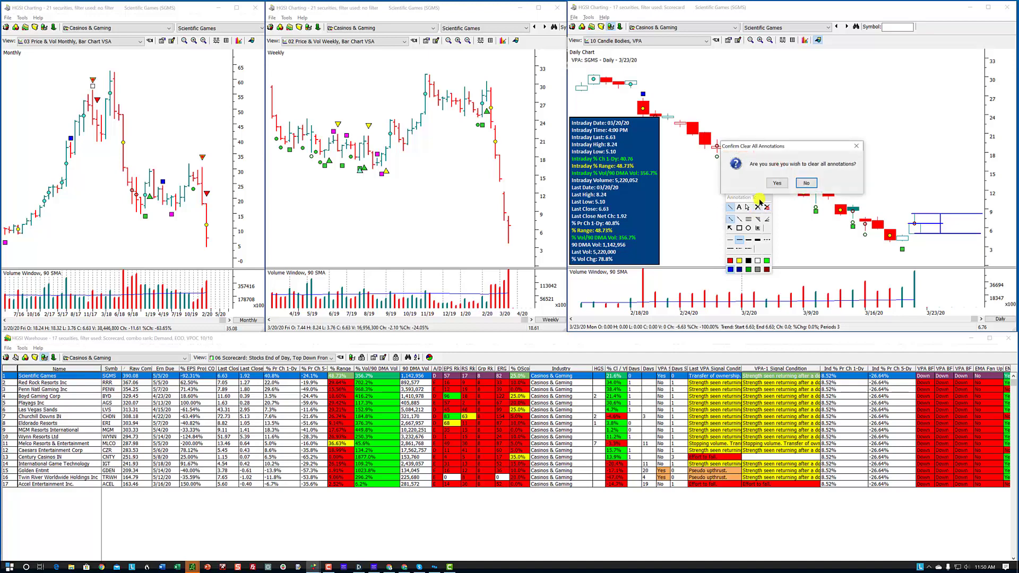
click(806, 182)
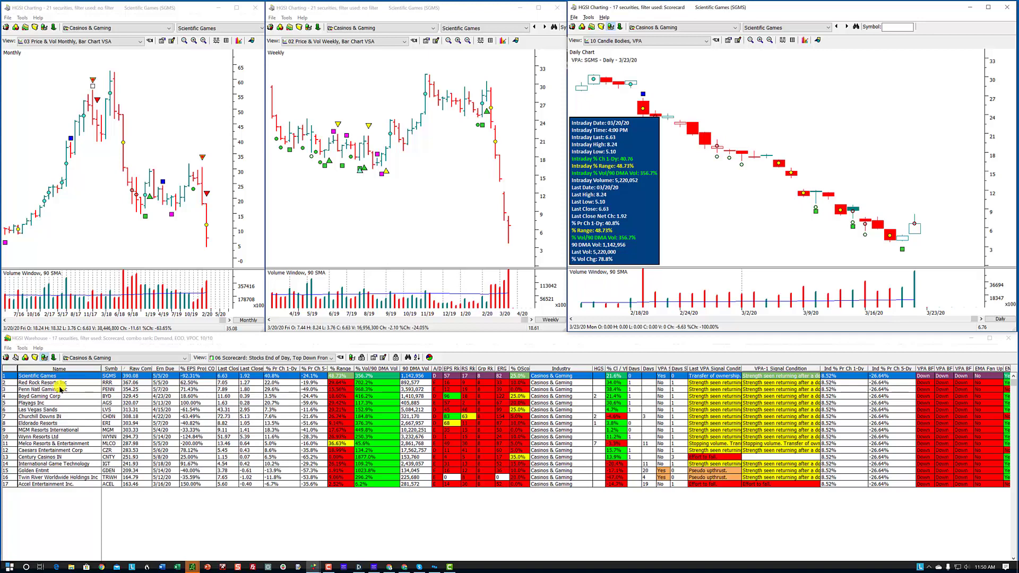
Step through Penn Natl Gaming and the next gaming stock toward Melco Resorts & Entertainment
click(39, 382)
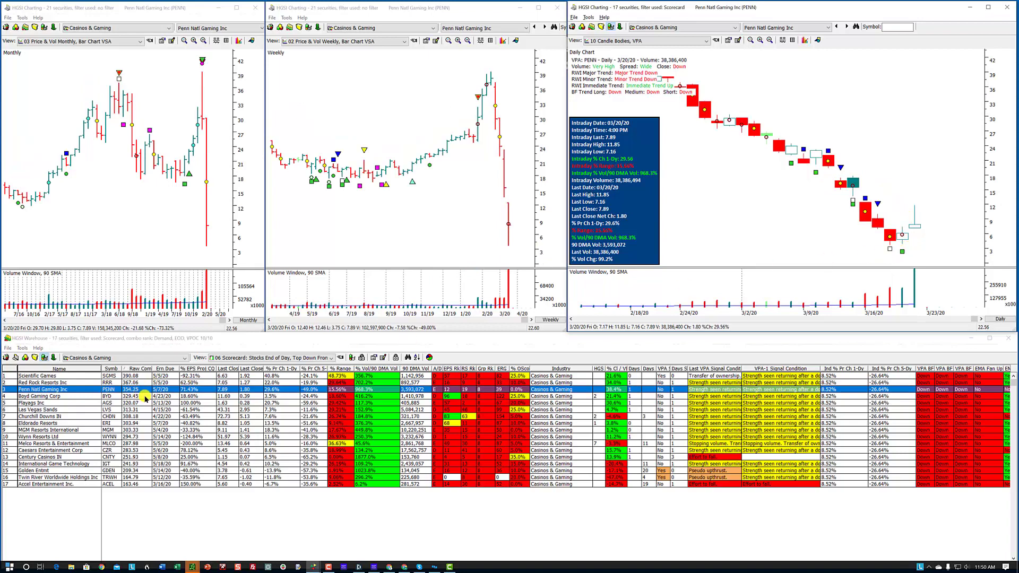
click(39, 396)
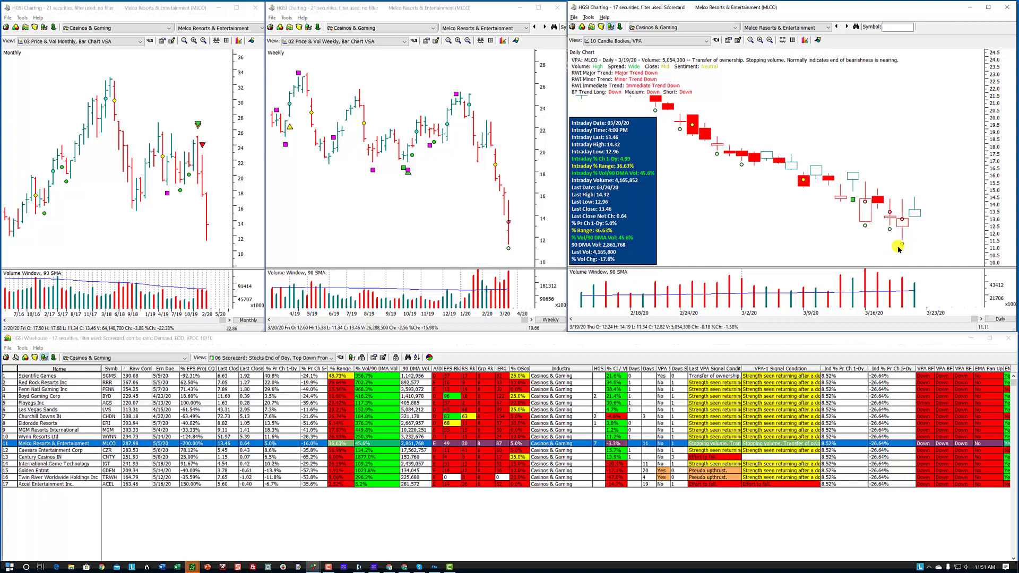
mouse_move(867, 270)
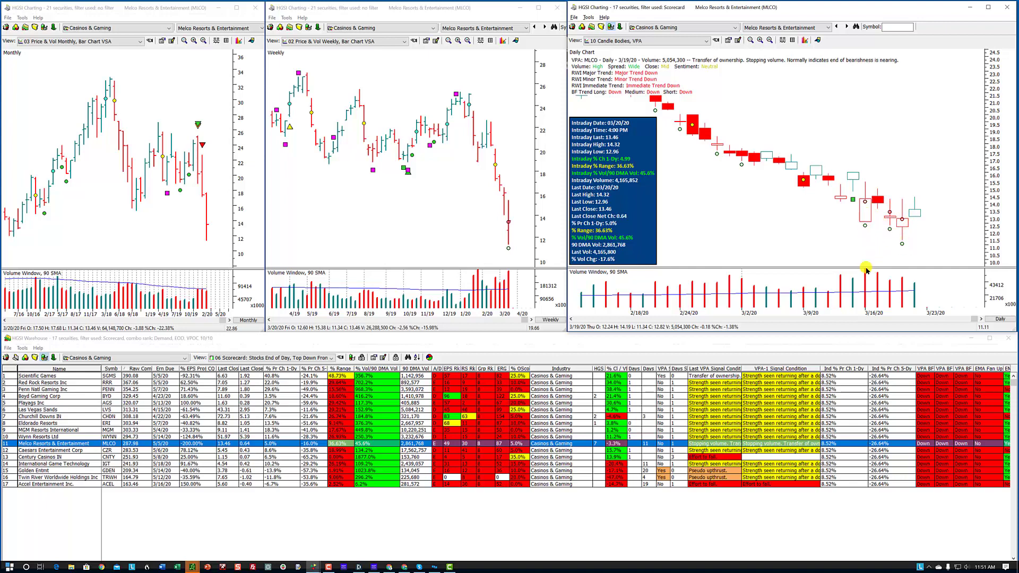
mouse_move(870, 278)
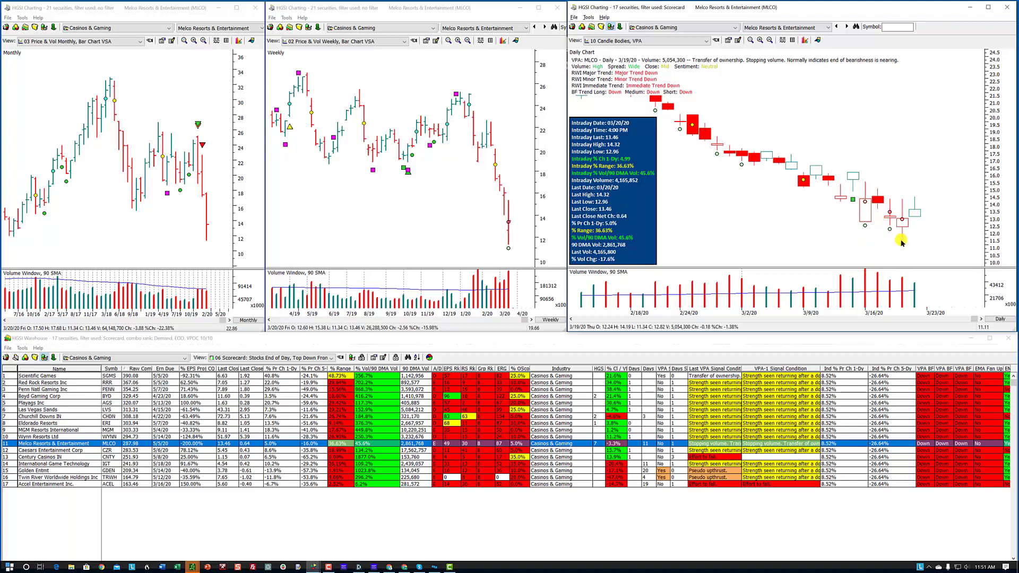
mouse_move(899, 241)
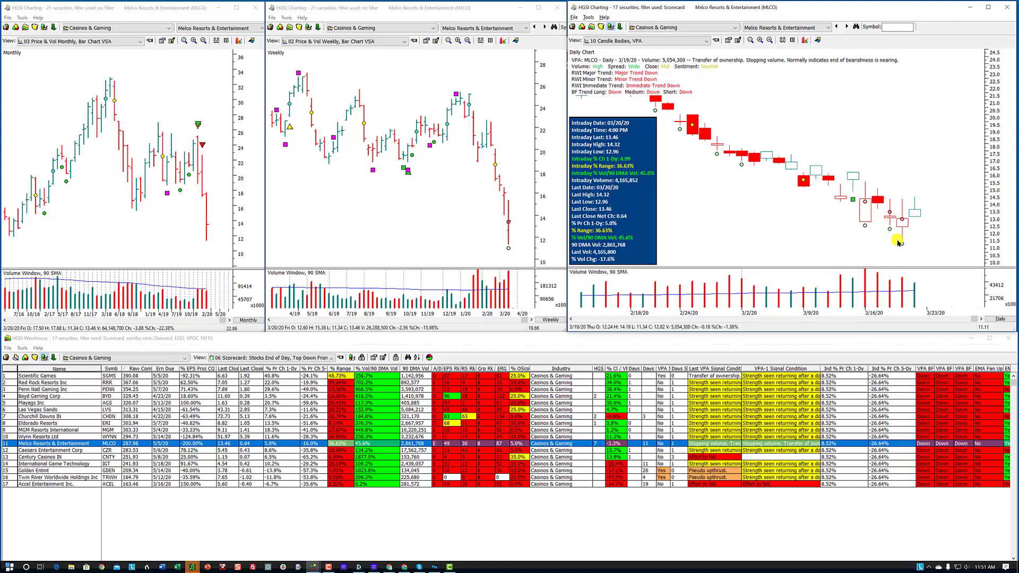
mouse_move(887, 251)
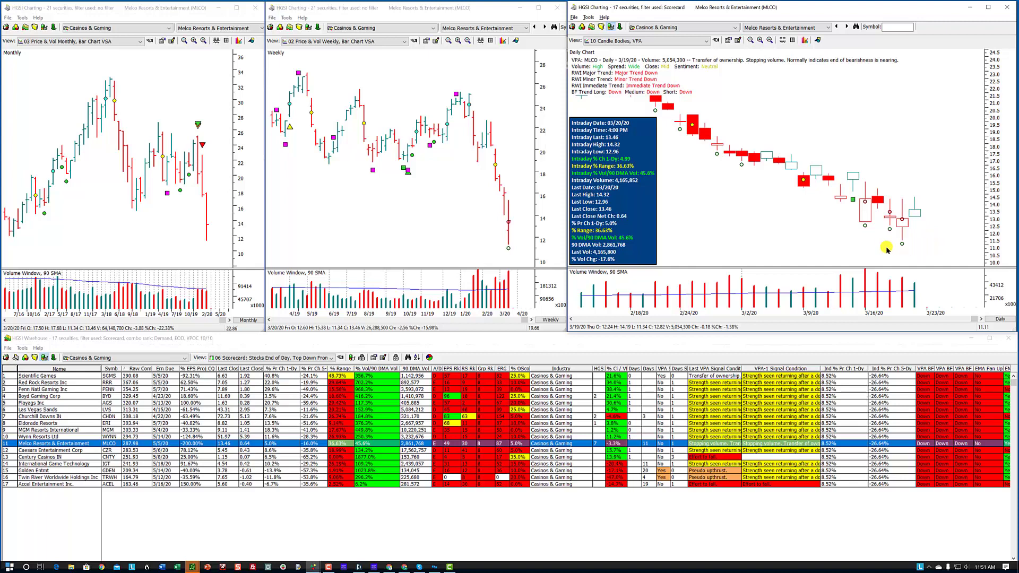
mouse_move(878, 253)
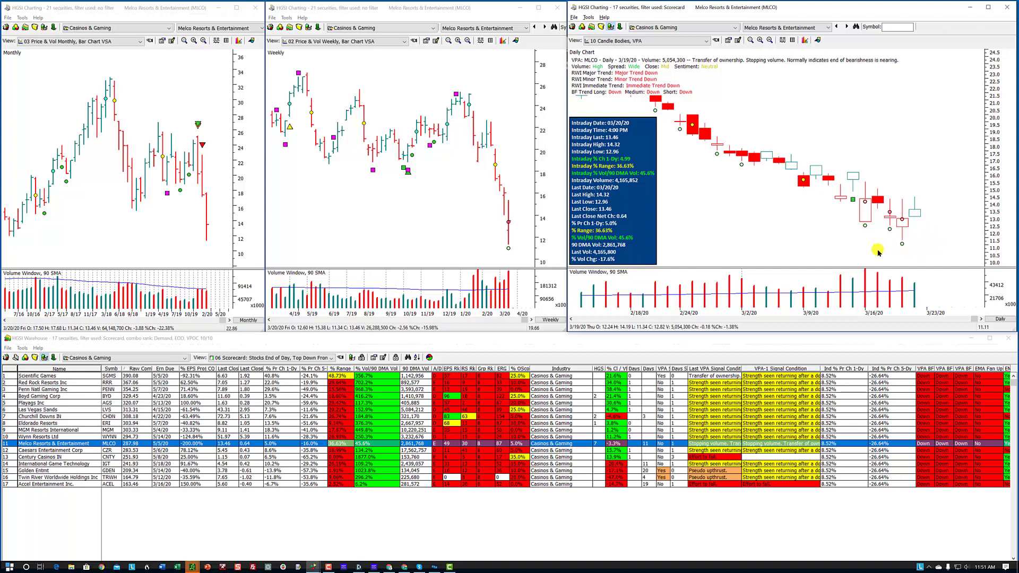
mouse_move(909, 250)
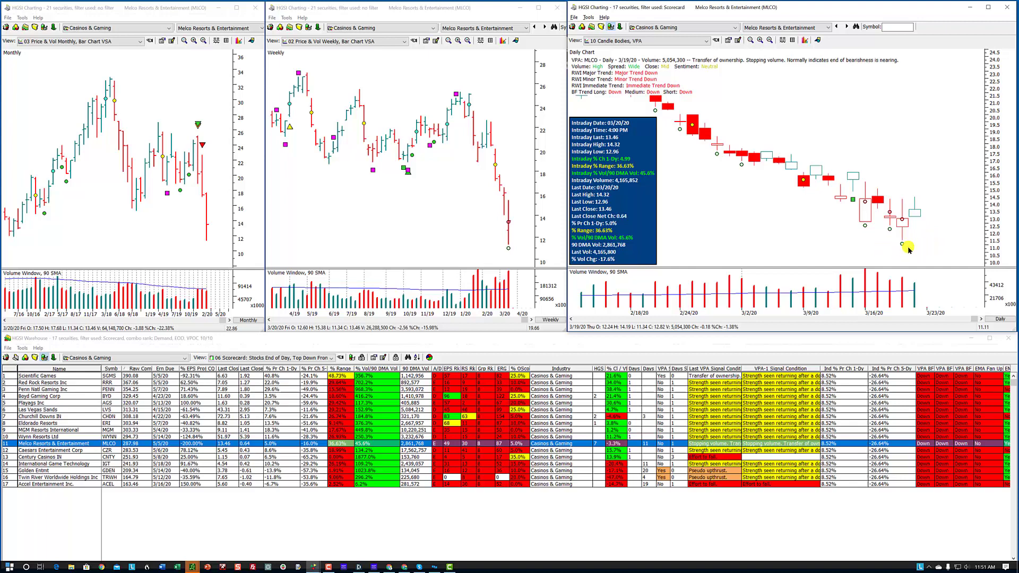
mouse_move(900, 245)
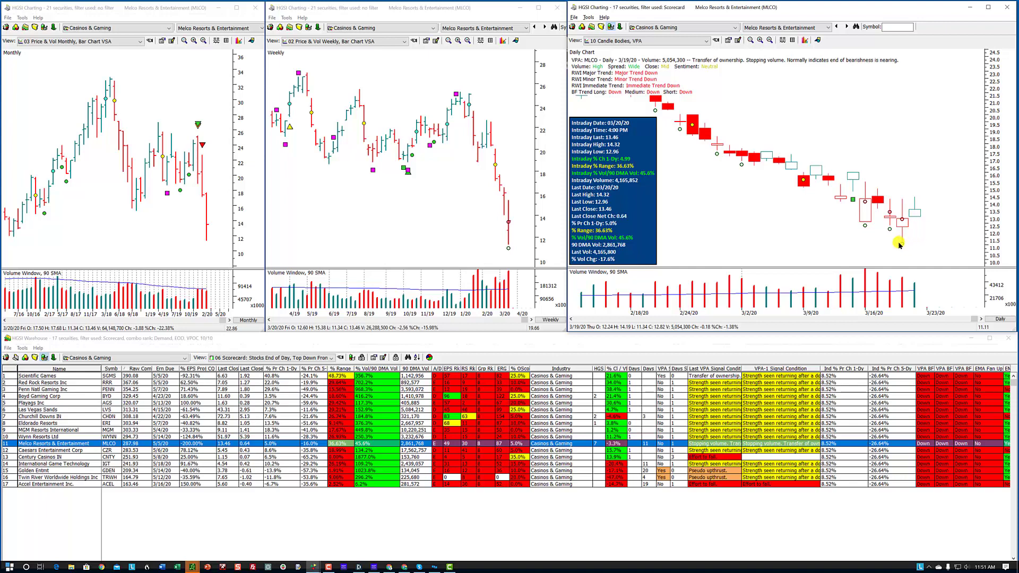
mouse_move(907, 239)
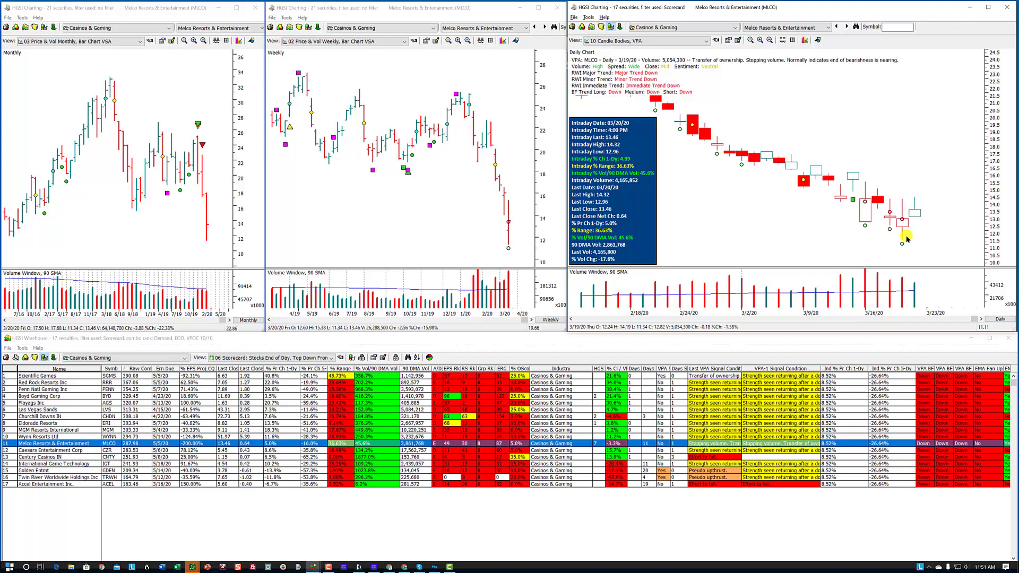
mouse_move(968, 195)
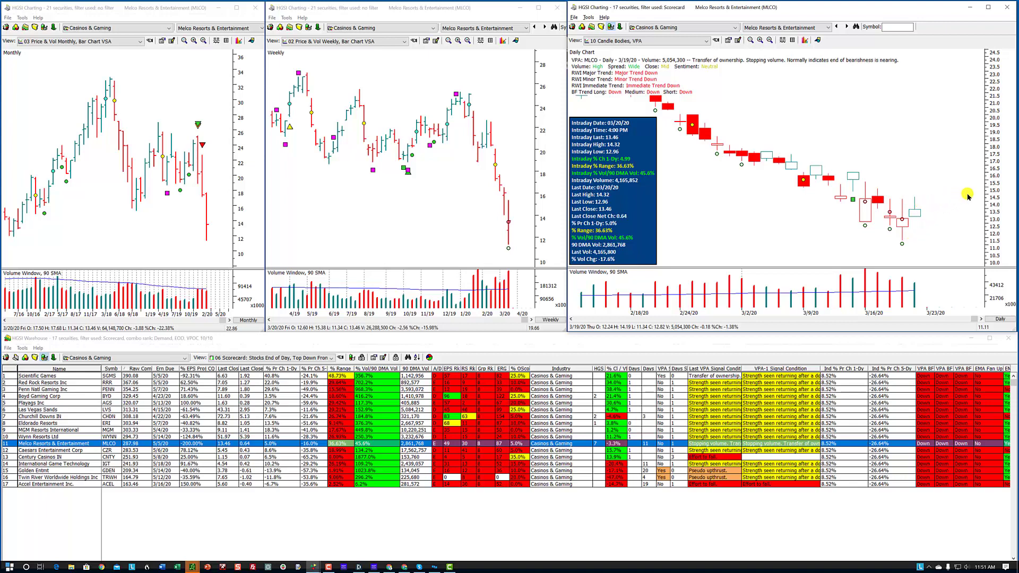
mouse_move(939, 218)
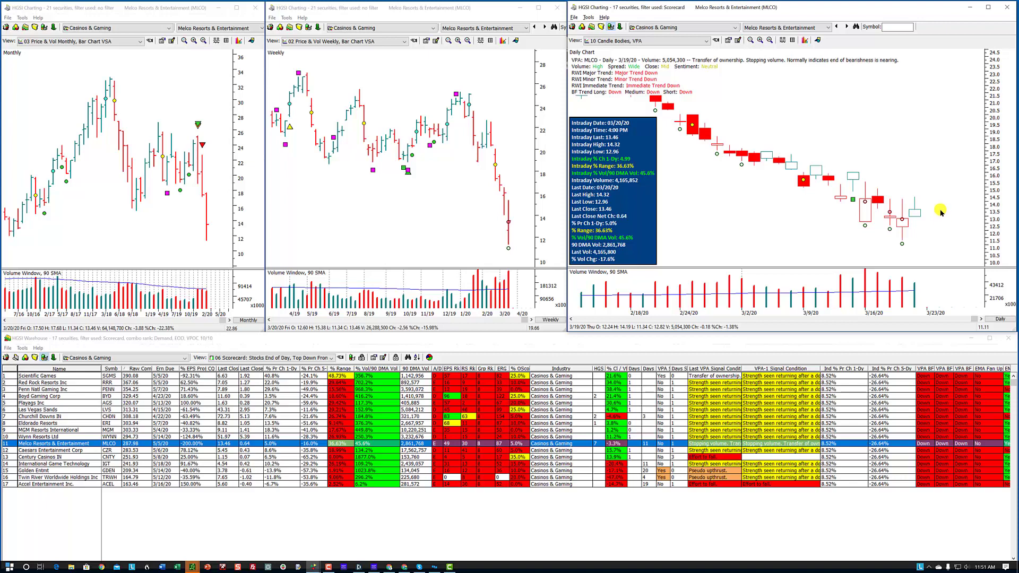
mouse_move(930, 239)
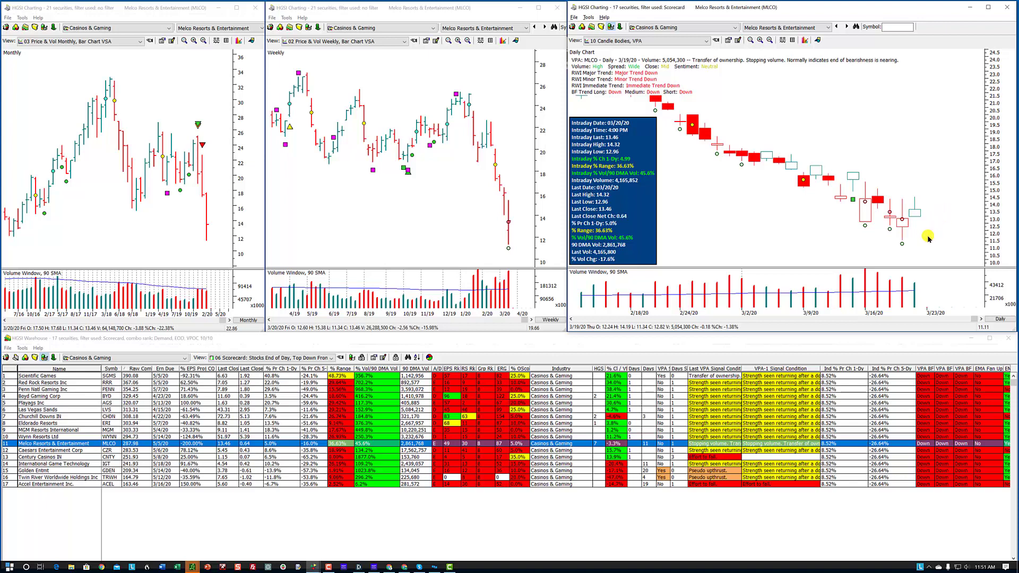
mouse_move(930, 235)
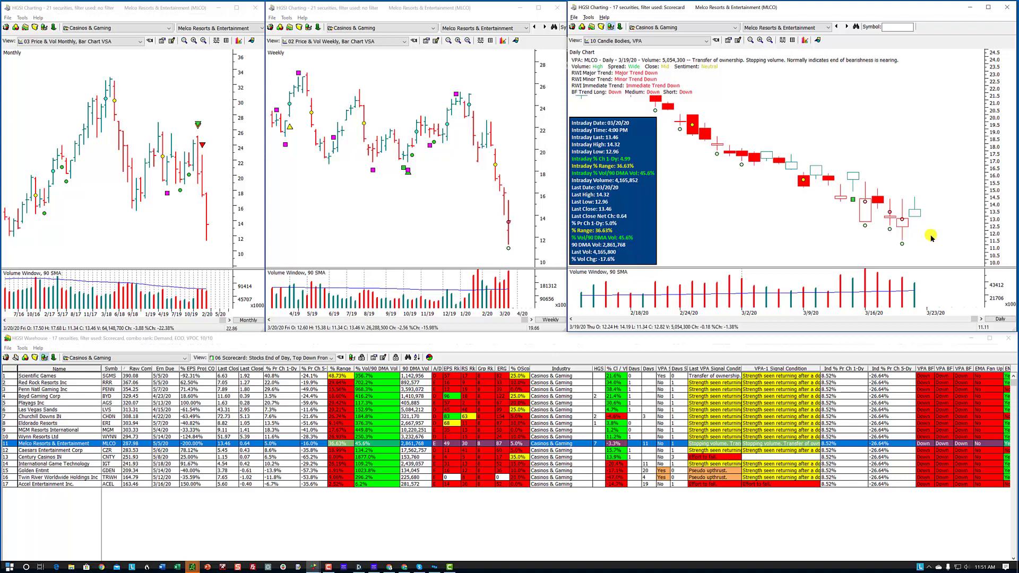
mouse_move(921, 253)
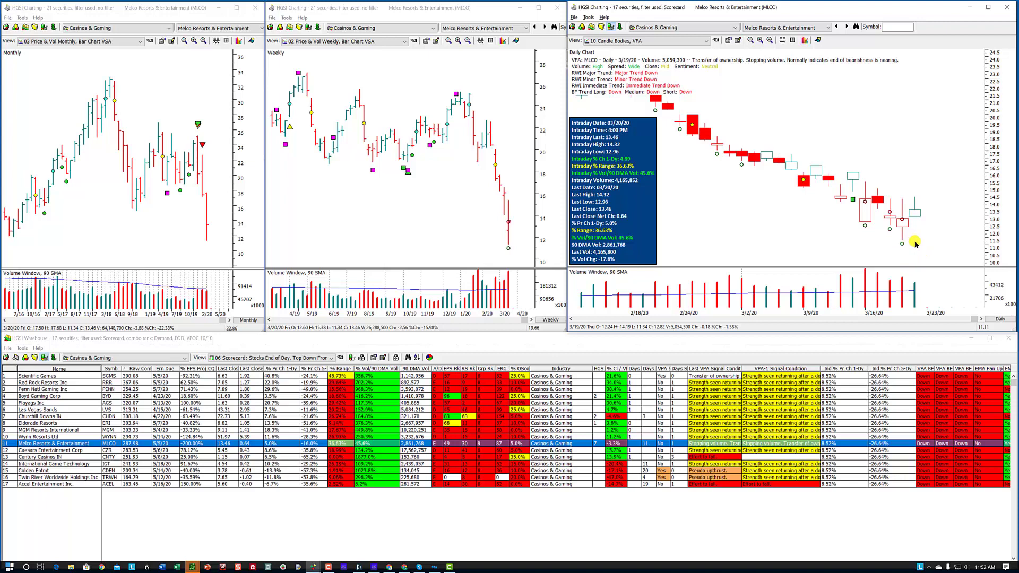
mouse_move(930, 233)
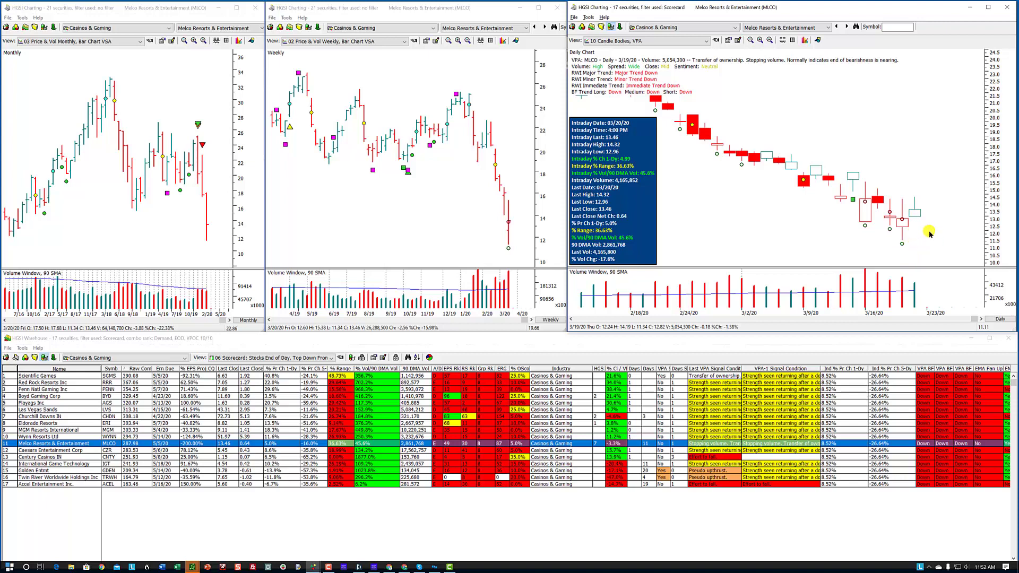
mouse_move(927, 248)
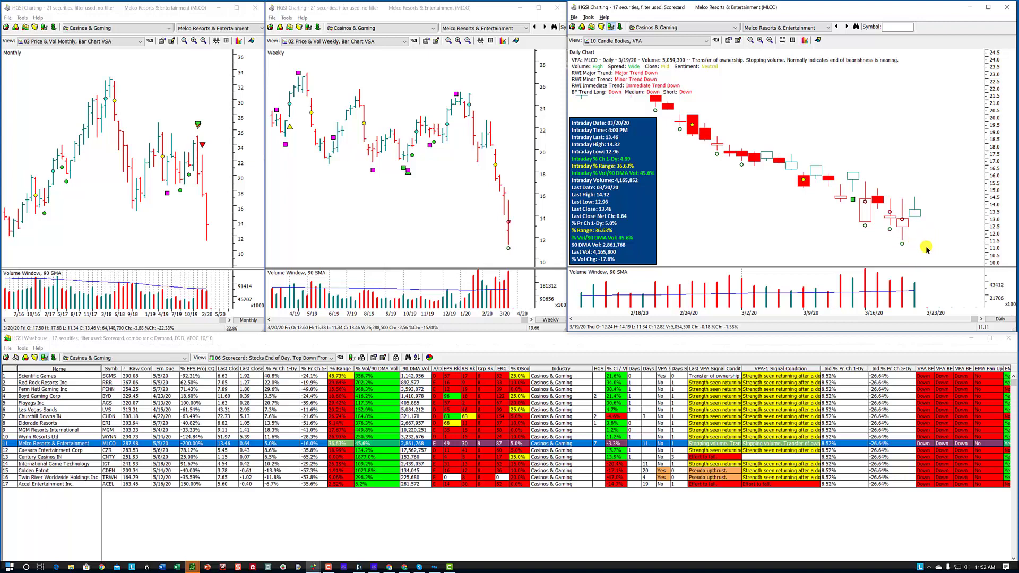
mouse_move(935, 239)
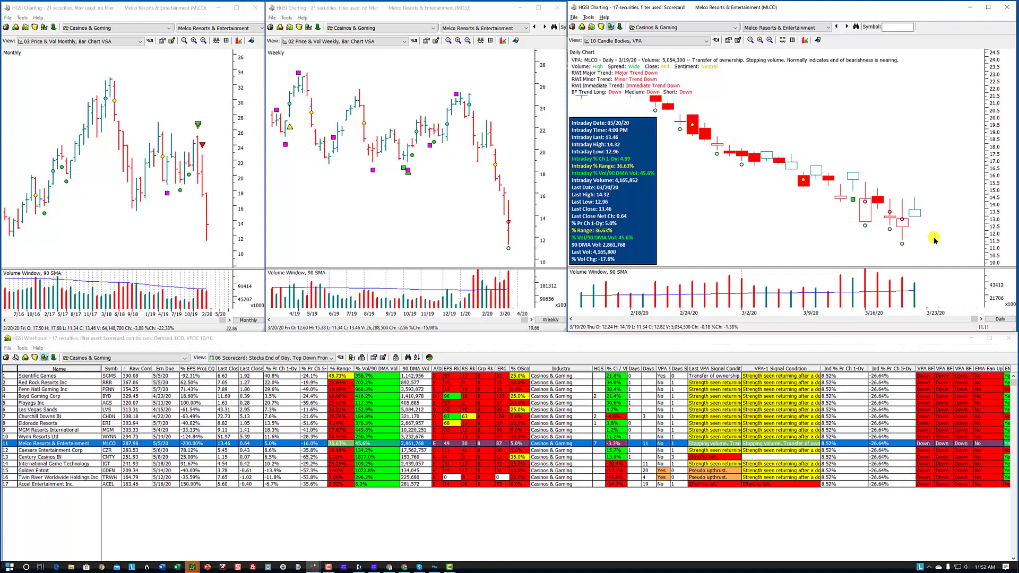
mouse_move(925, 242)
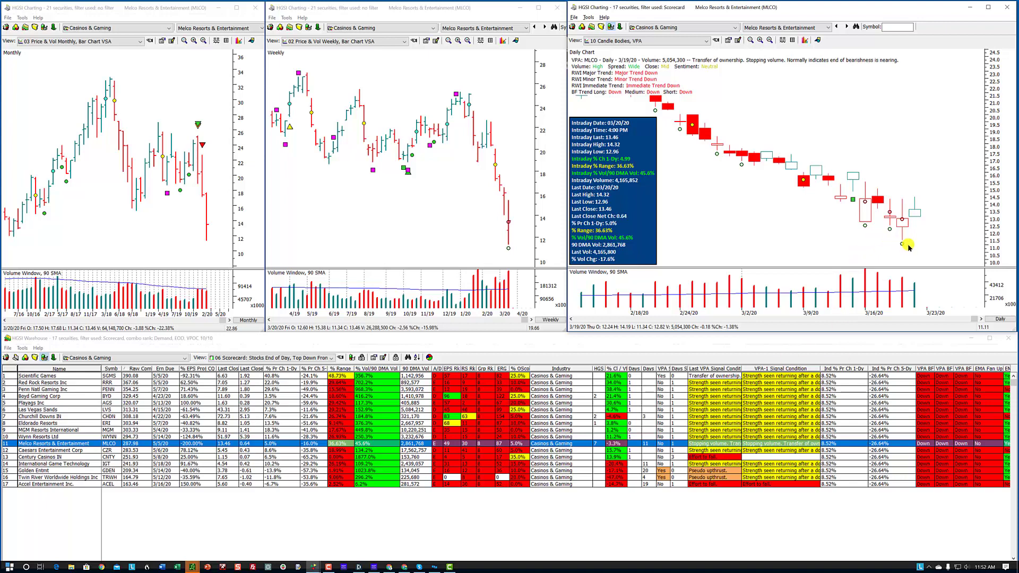
mouse_move(858, 257)
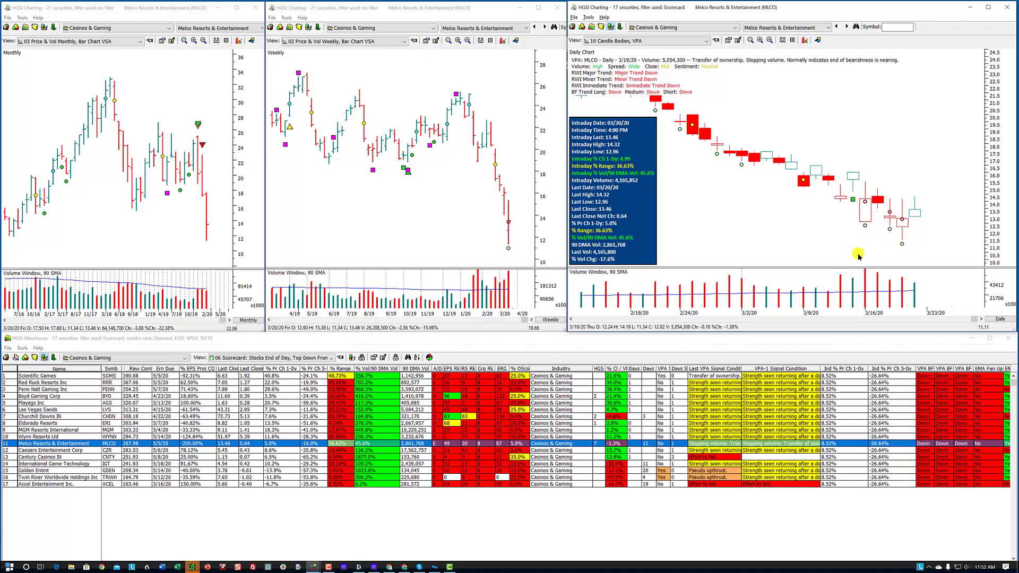
Bring up the Quick Pick Warehouse Views list to switch back to the industry indexes view
click(59, 416)
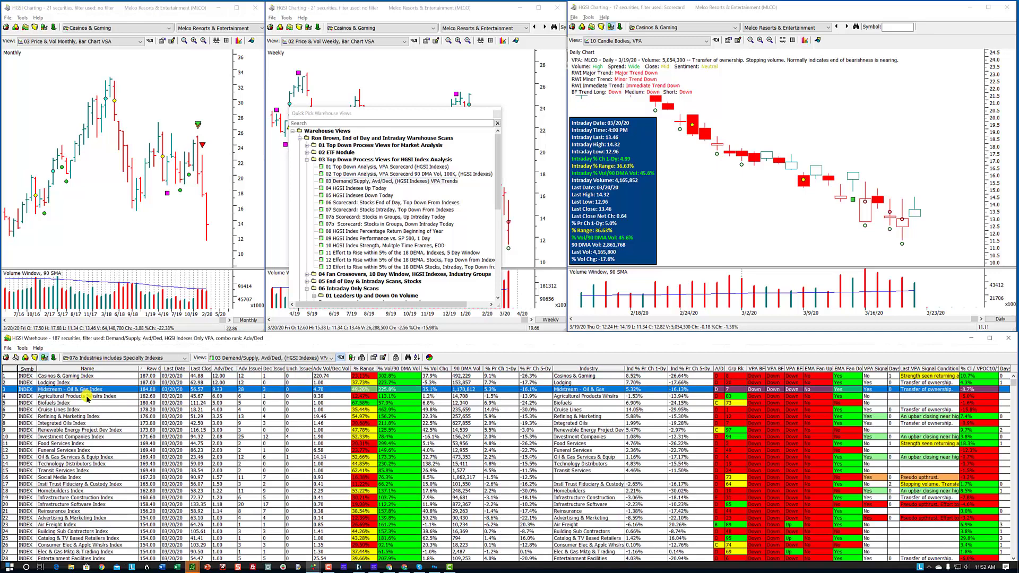
mouse_move(250, 390)
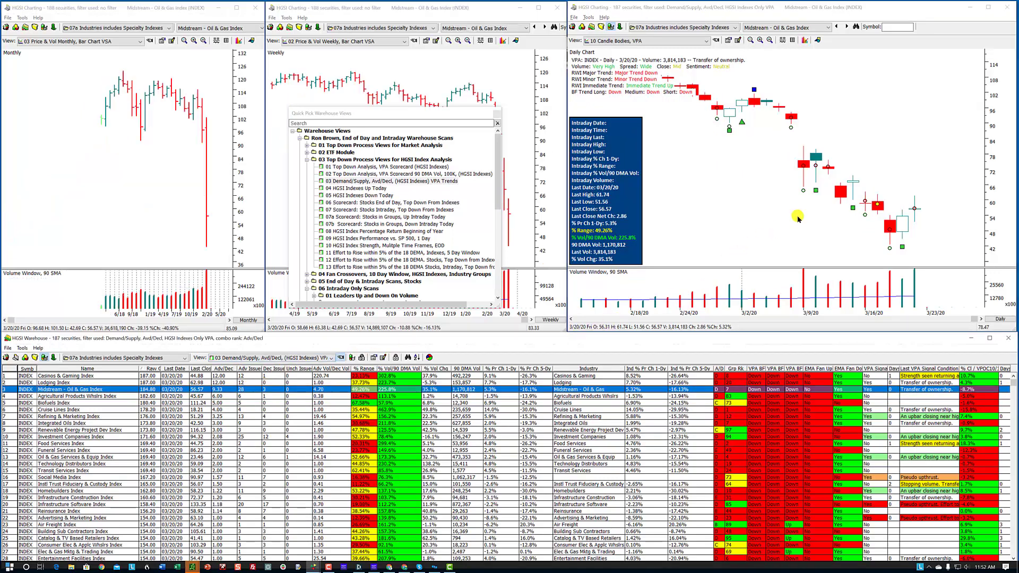
mouse_move(815, 204)
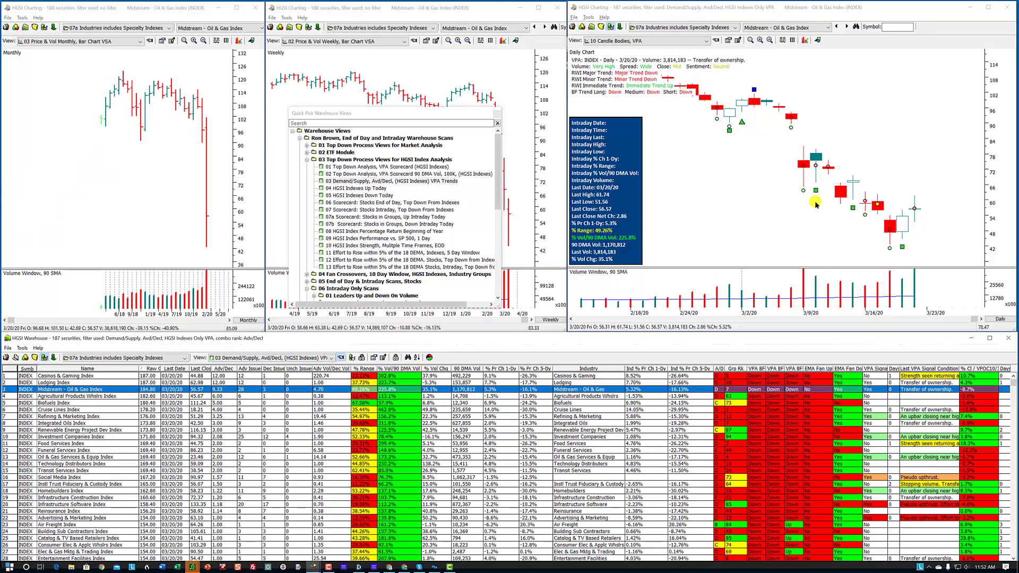